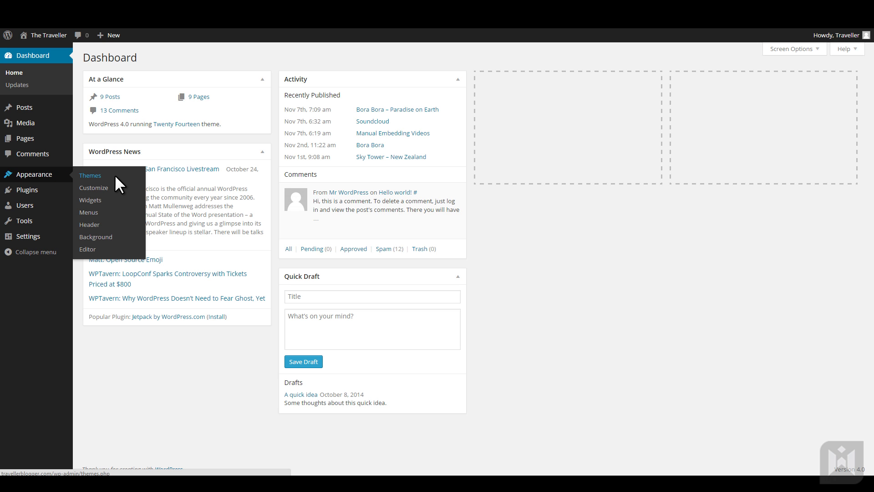
Go to Appearance > Themes, listing Twenty Fourteen, Twenty Thirteen and Twenty Twelve
click(89, 175)
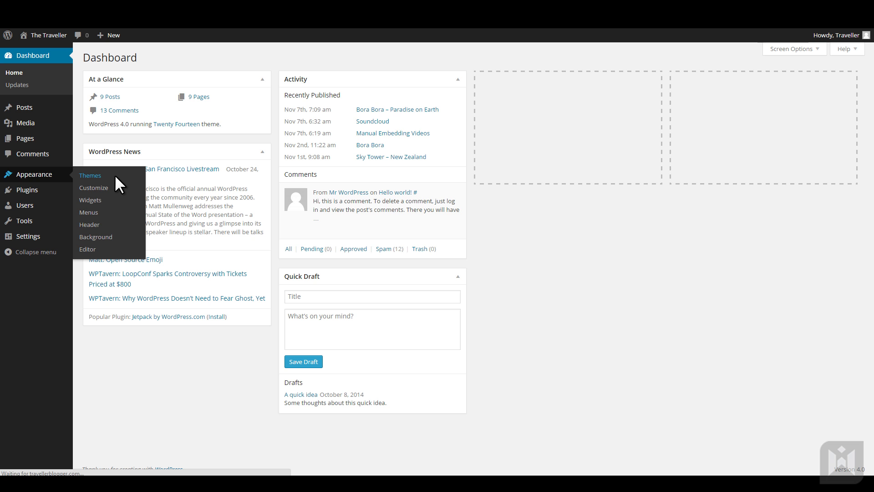
click(90, 176)
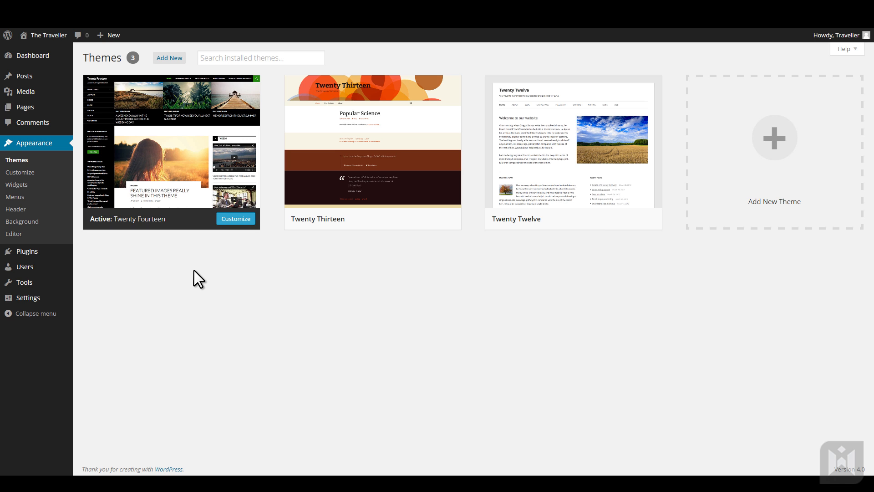
mouse_move(454, 244)
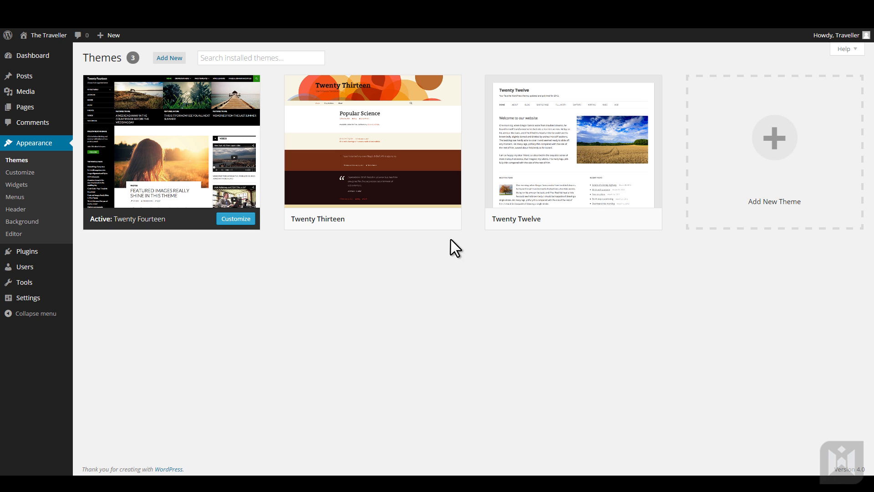
mouse_move(109, 258)
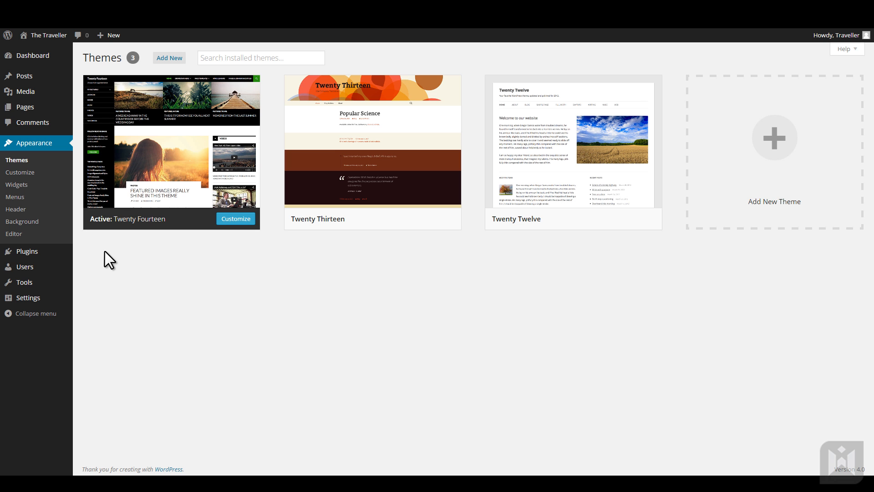
mouse_move(101, 233)
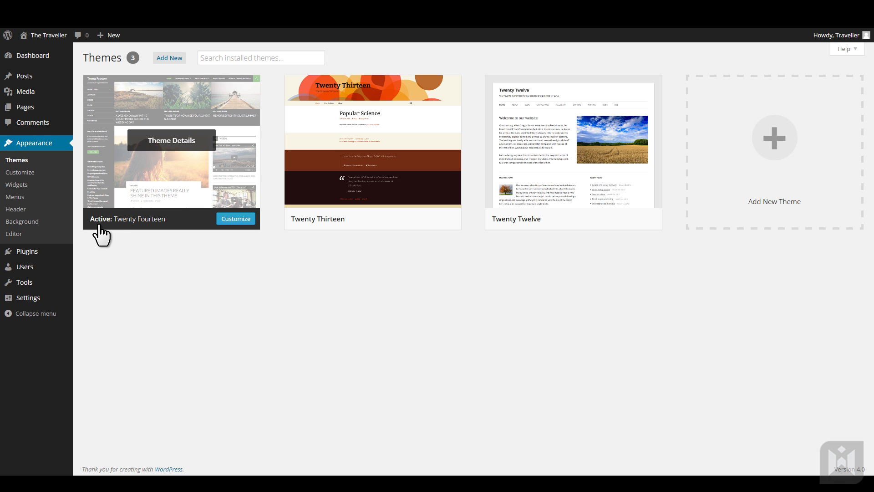
mouse_move(187, 235)
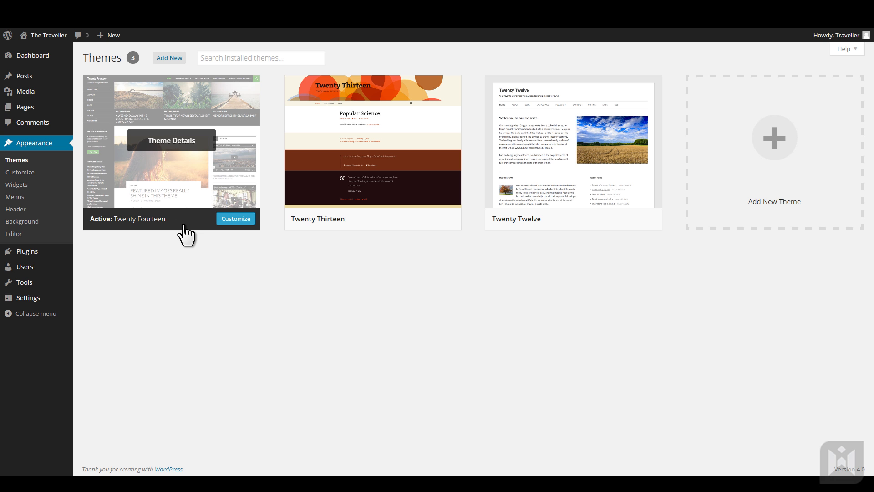
View Twenty Fourteen's details, then page through the themes to Twenty Thirteen's details
click(171, 140)
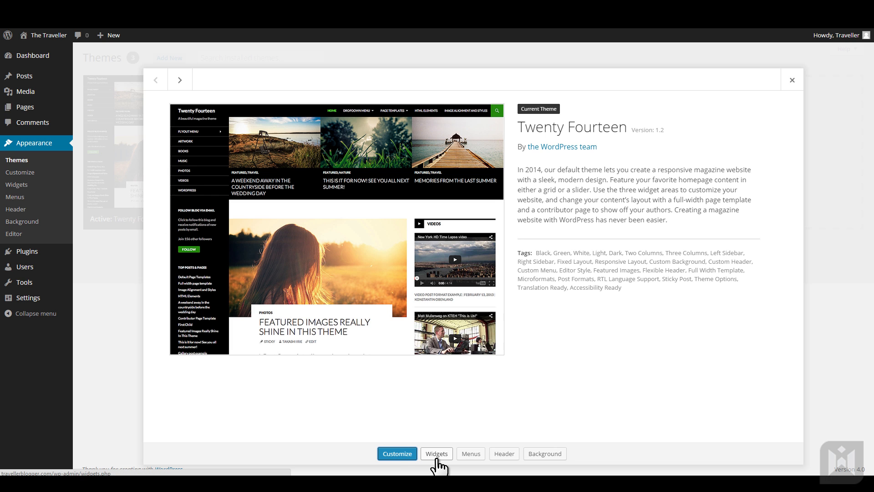
mouse_move(508, 466)
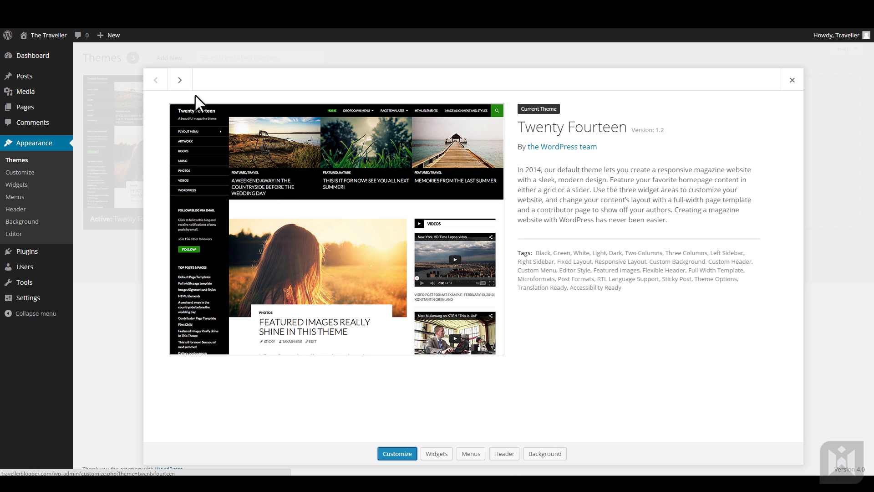
click(179, 79)
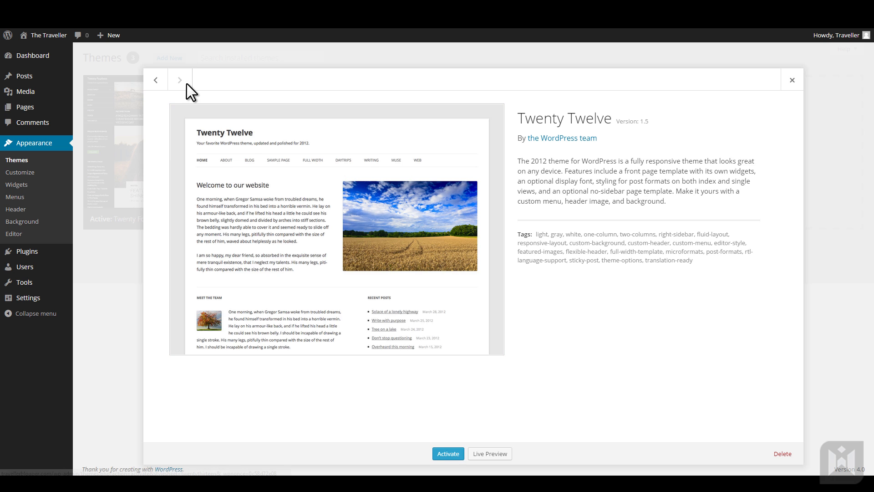
click(156, 80)
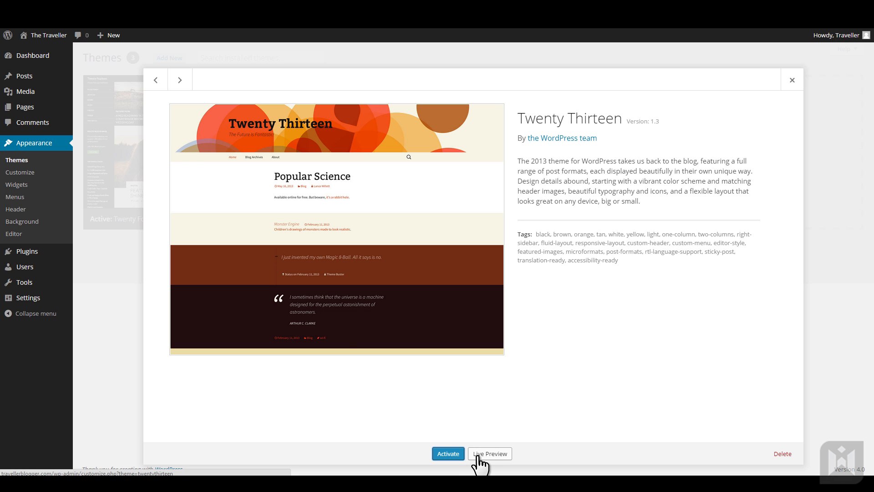
click(490, 454)
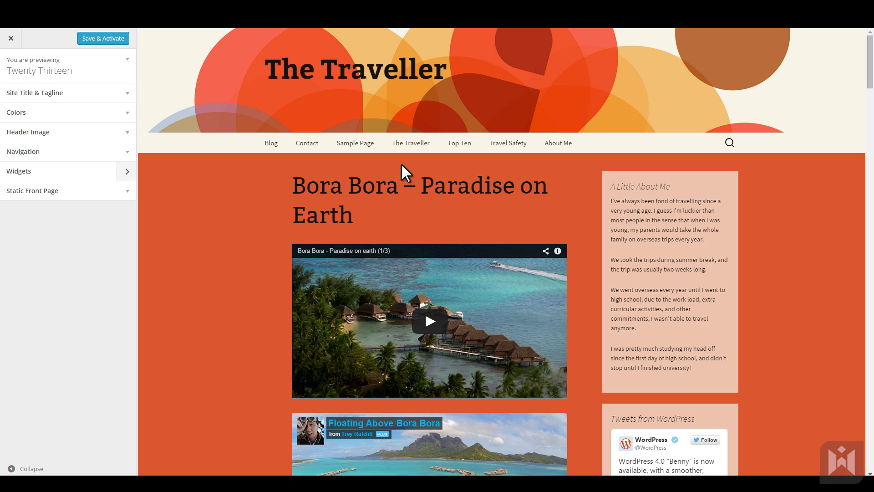
scroll(down, 3)
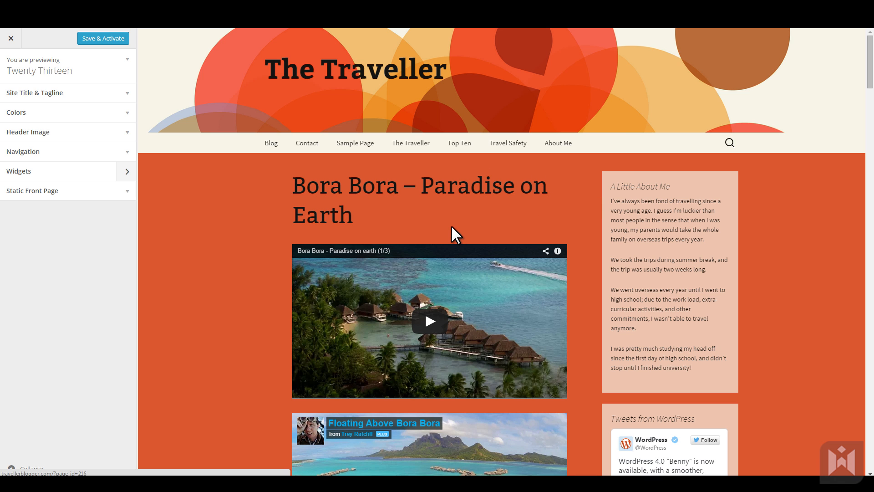
mouse_move(147, 110)
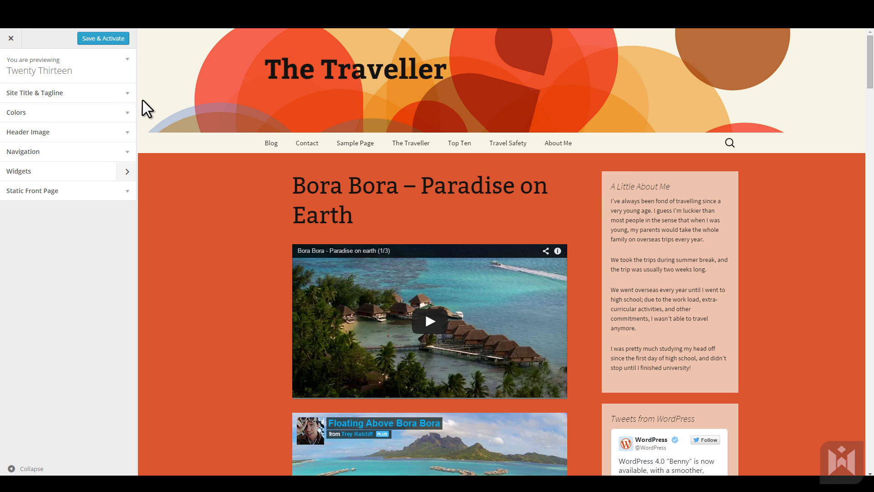
mouse_move(109, 147)
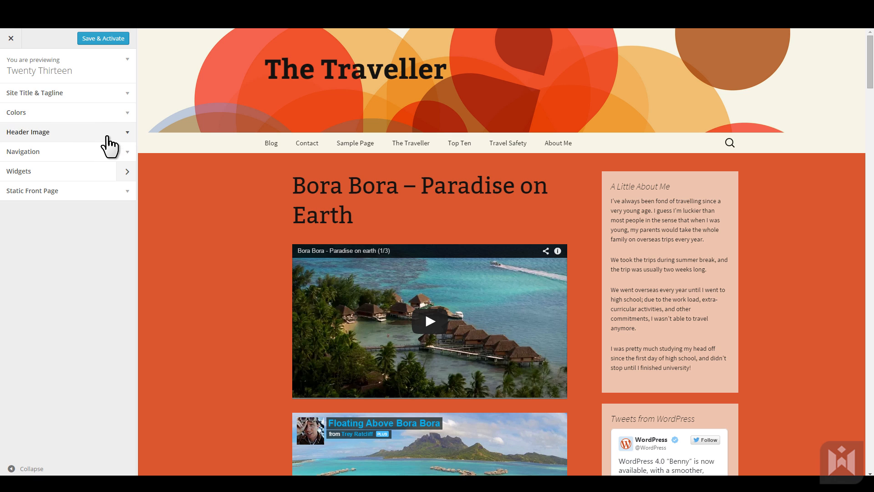
mouse_move(104, 205)
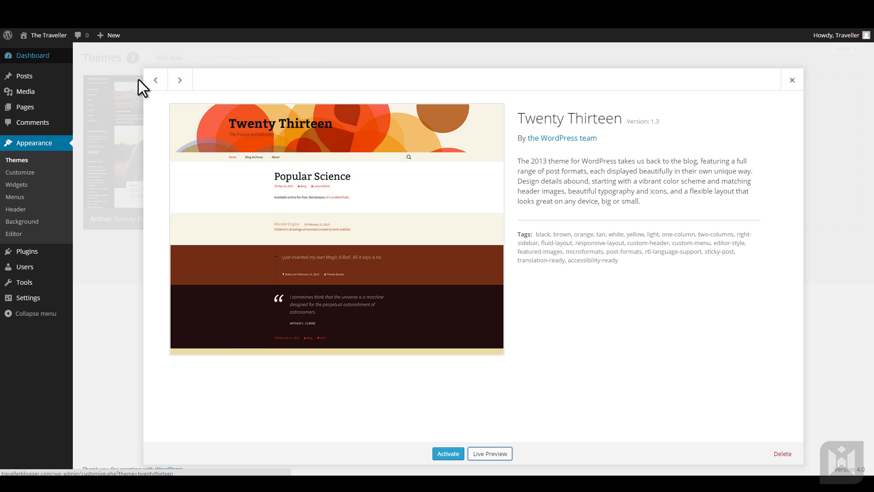
Return to Twenty Fourteen's details and launch its customizer
click(180, 79)
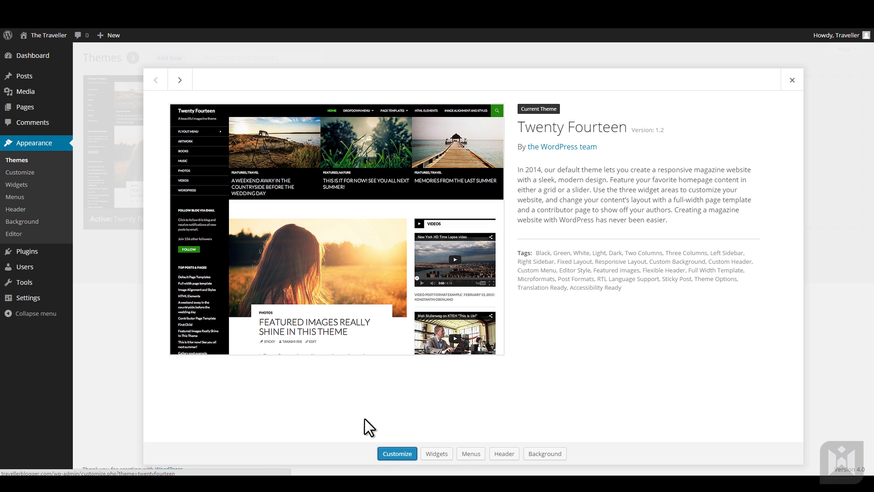
click(397, 454)
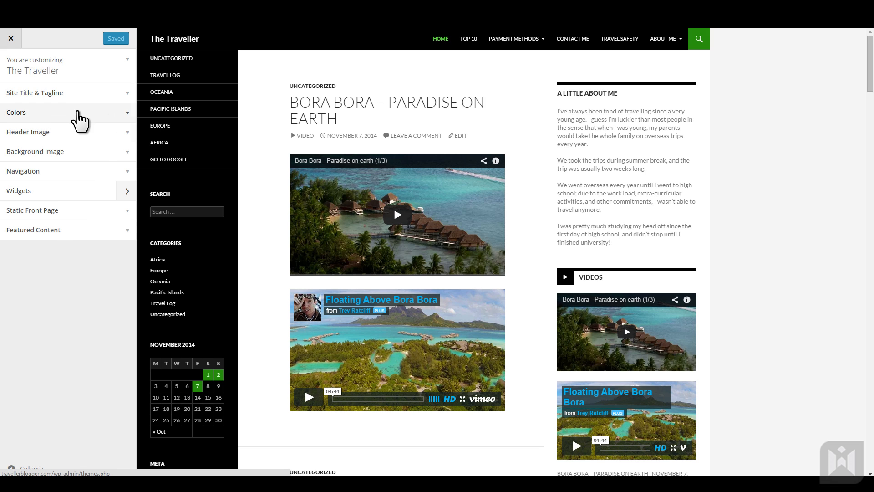
Enter 'Path Less Travelled' in the Site Title & Tagline tagline field
click(34, 93)
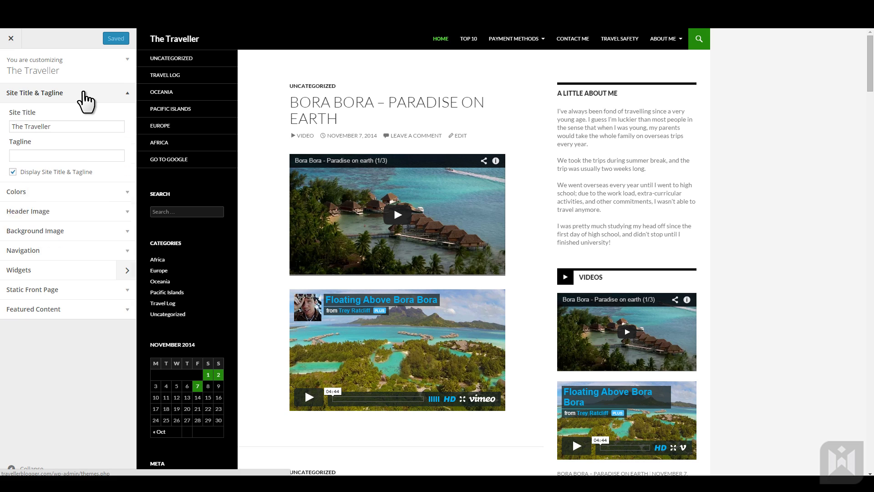
click(66, 155)
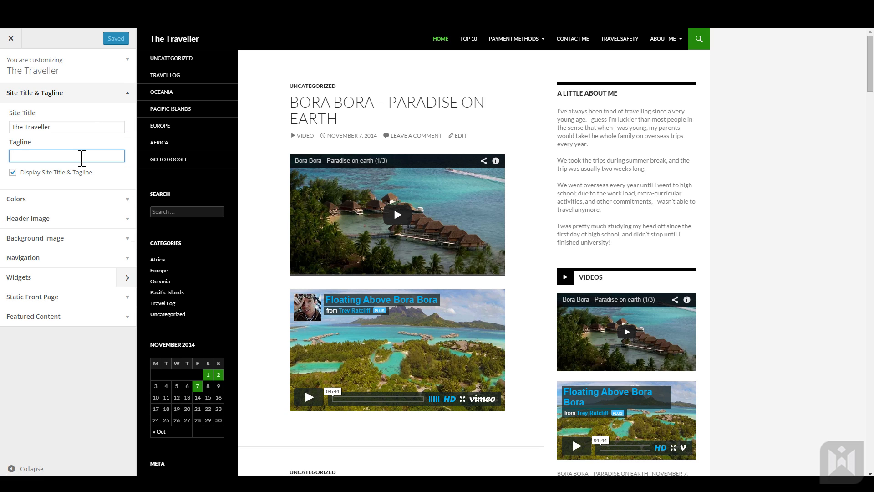
text(Path Less)
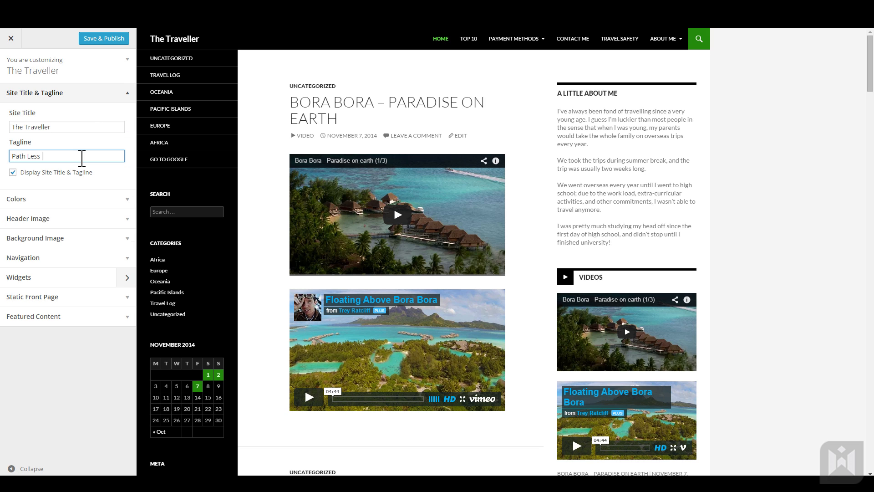
text(Travelled)
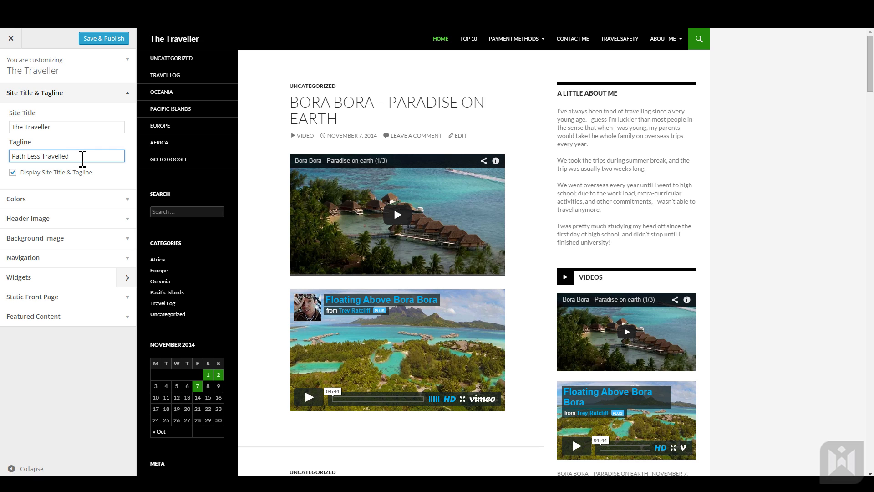
mouse_move(87, 184)
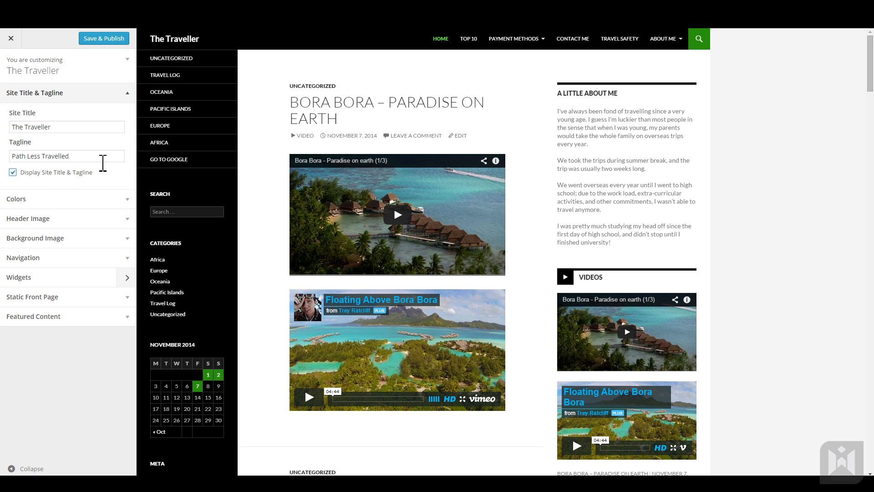
click(66, 156)
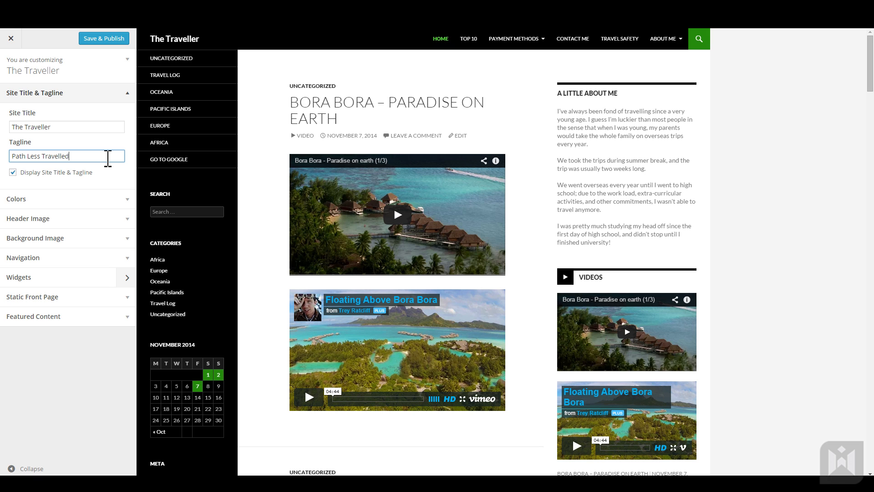
click(34, 93)
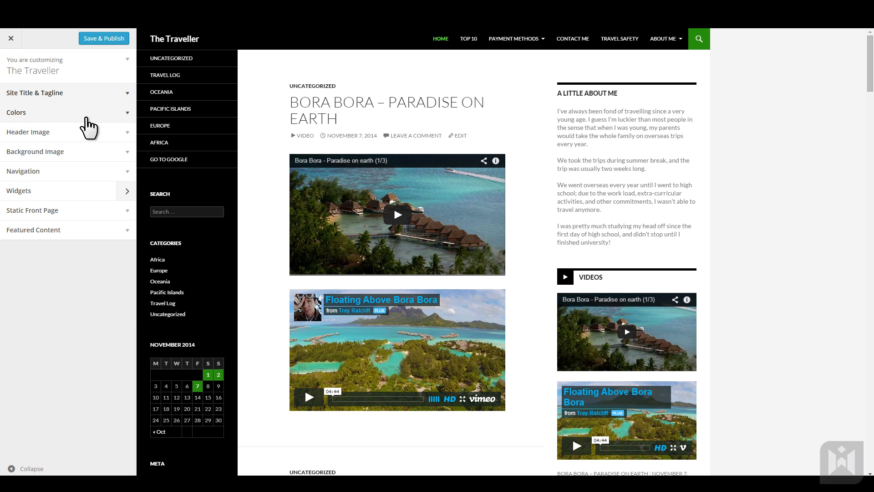
Expand the Colors section of the customizer
click(54, 113)
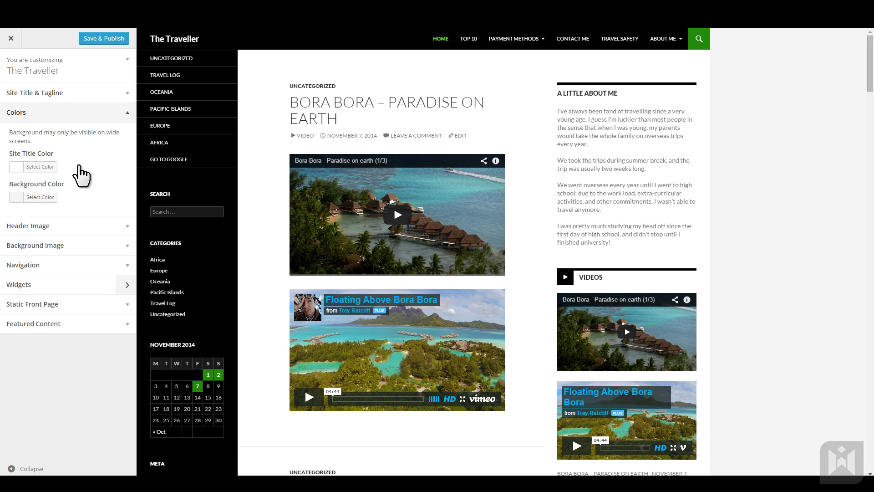
mouse_move(81, 204)
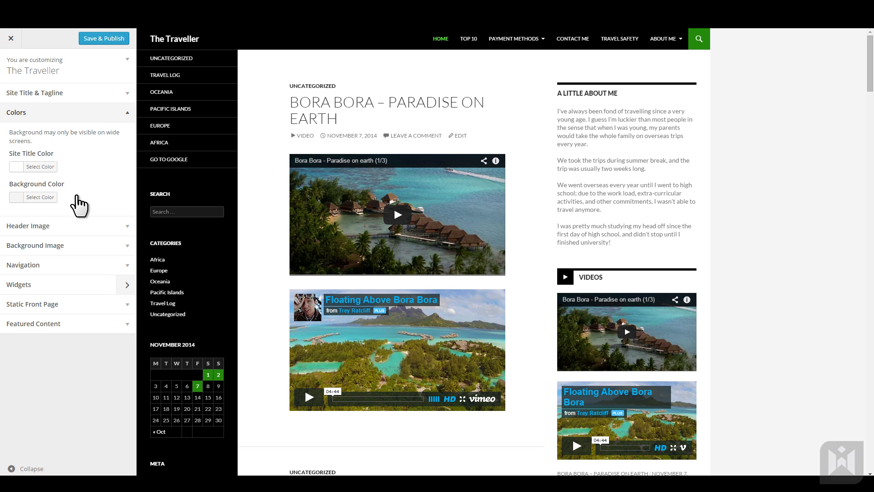
mouse_move(66, 124)
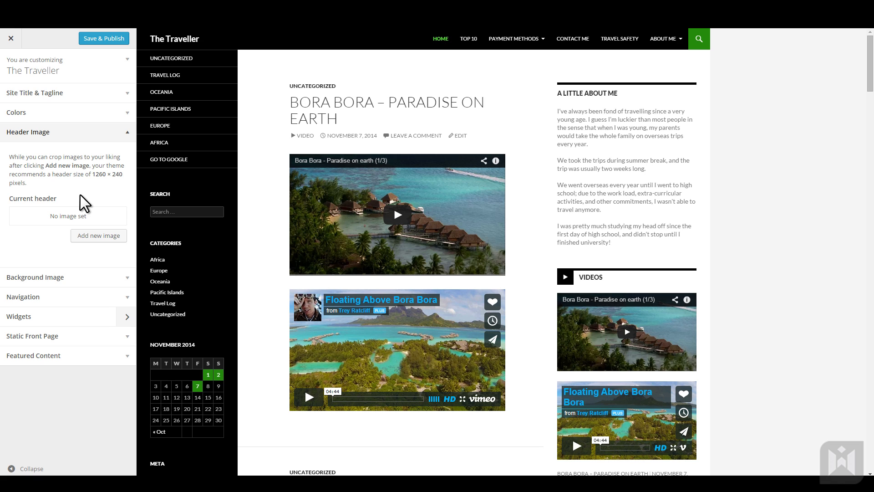
mouse_move(98, 235)
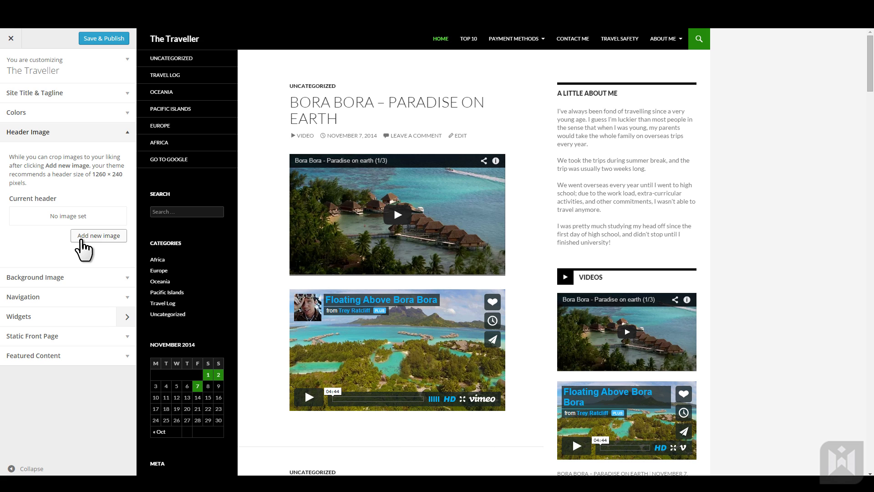
mouse_move(88, 245)
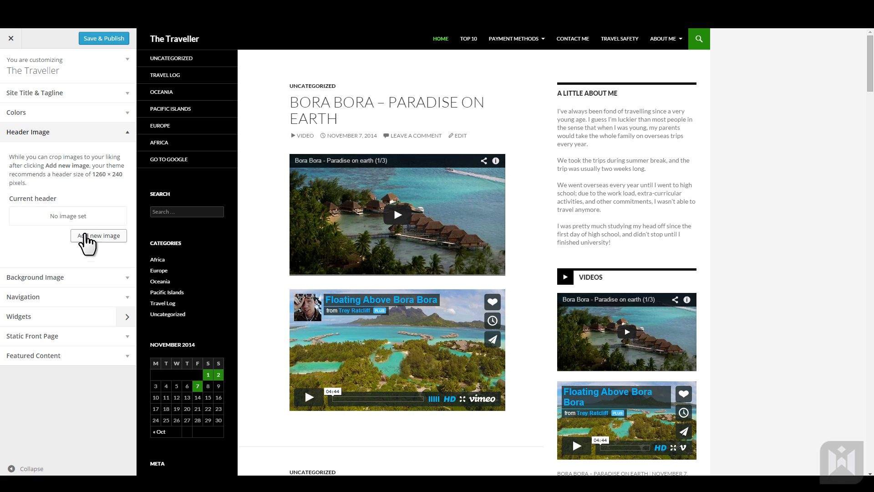
mouse_move(100, 187)
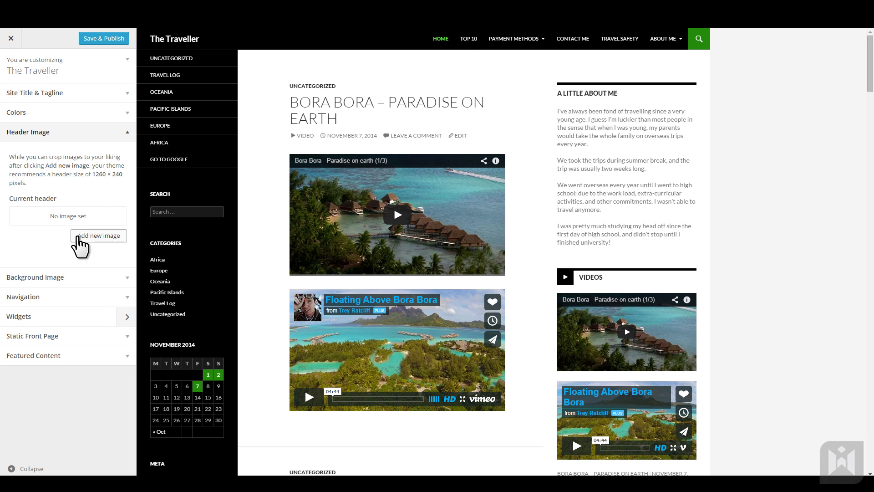
Upload header_001.jpg, title it 'Header', and crop it as the header image
click(98, 235)
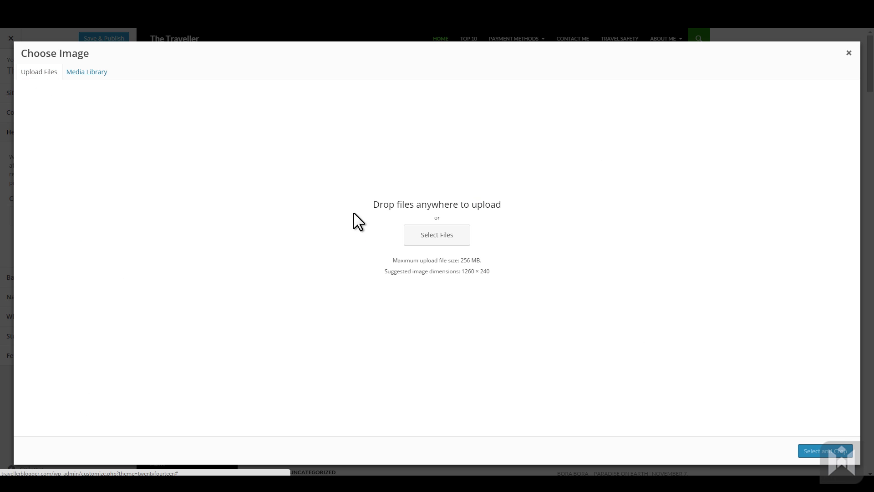
click(86, 71)
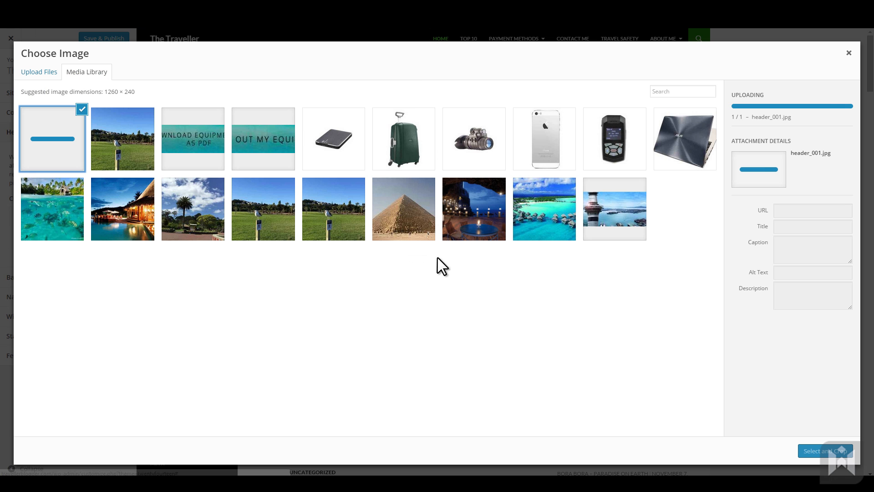
mouse_move(568, 307)
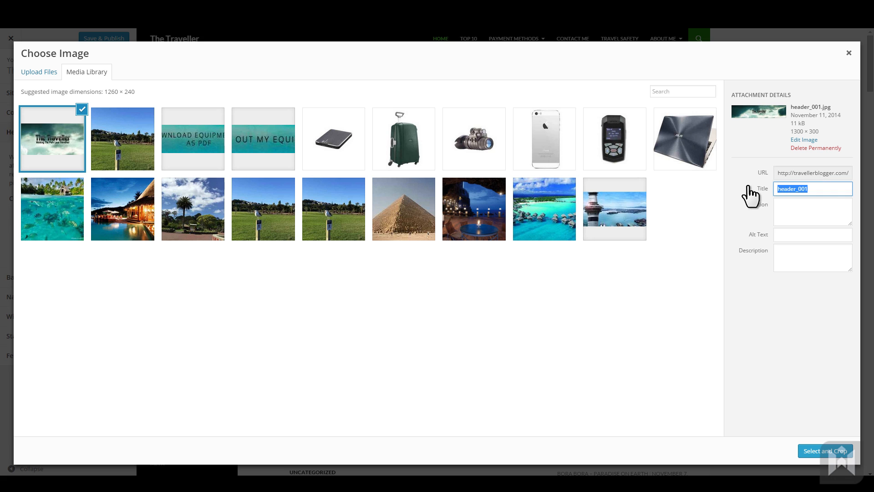
text(Header)
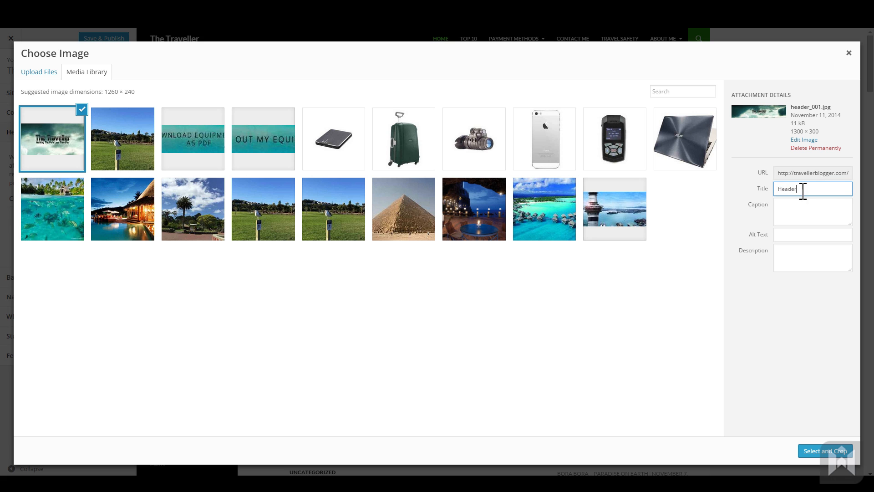
click(826, 450)
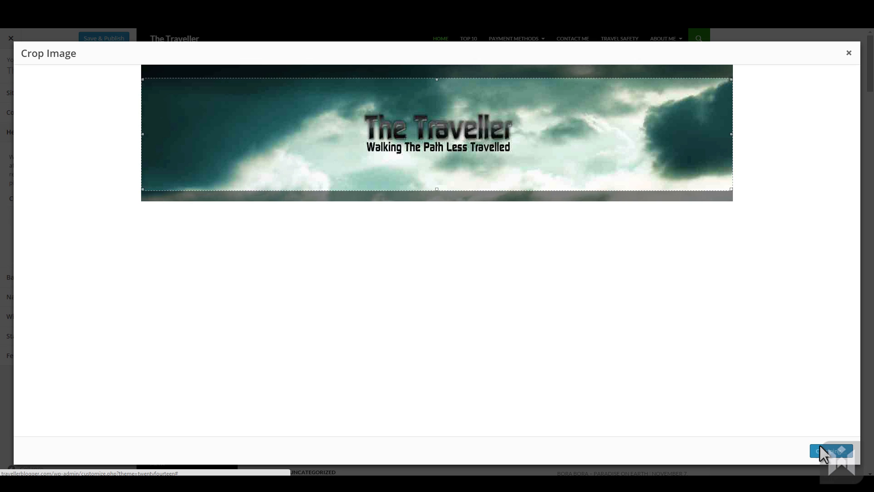
click(831, 450)
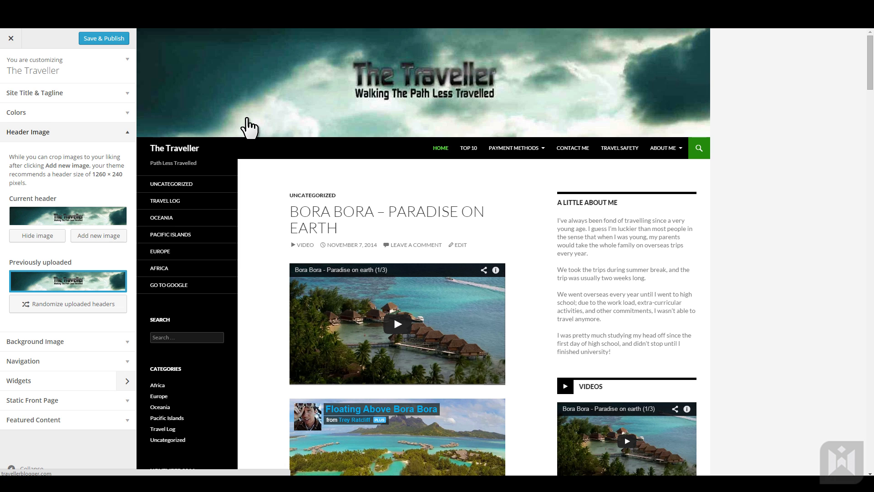
Upload header_002.jpg as a new header banner titled 'Header 2'
click(98, 236)
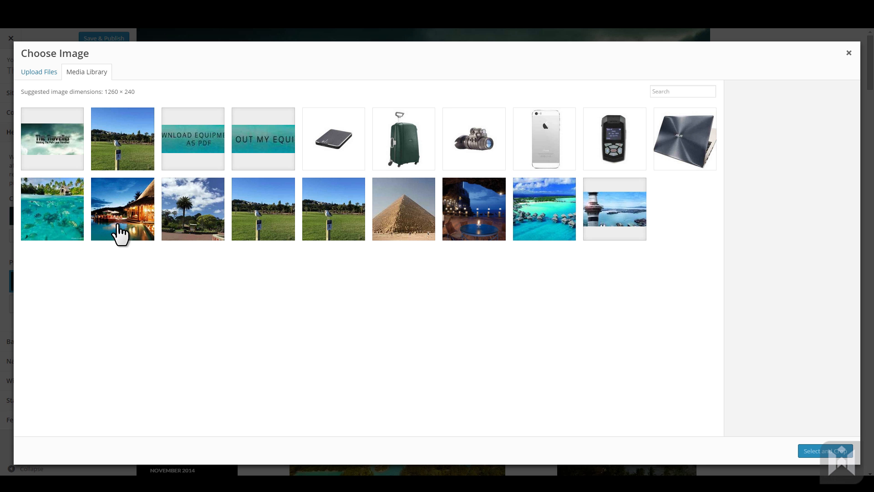
click(39, 71)
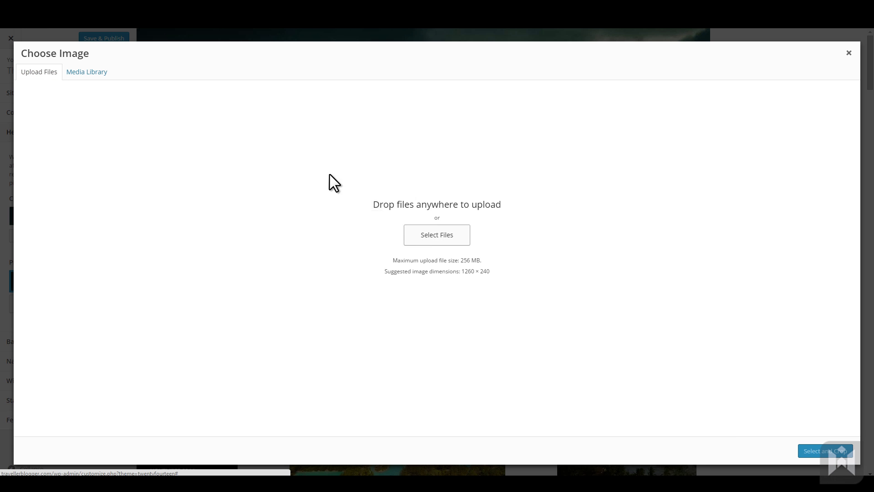
click(87, 72)
text(Header 2)
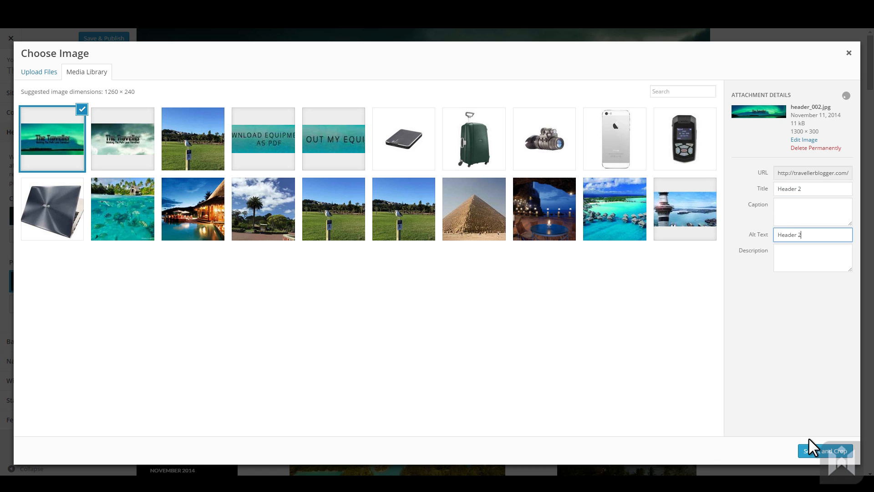
Crop the aurora banner and set the header to randomize among uploaded headers
click(826, 451)
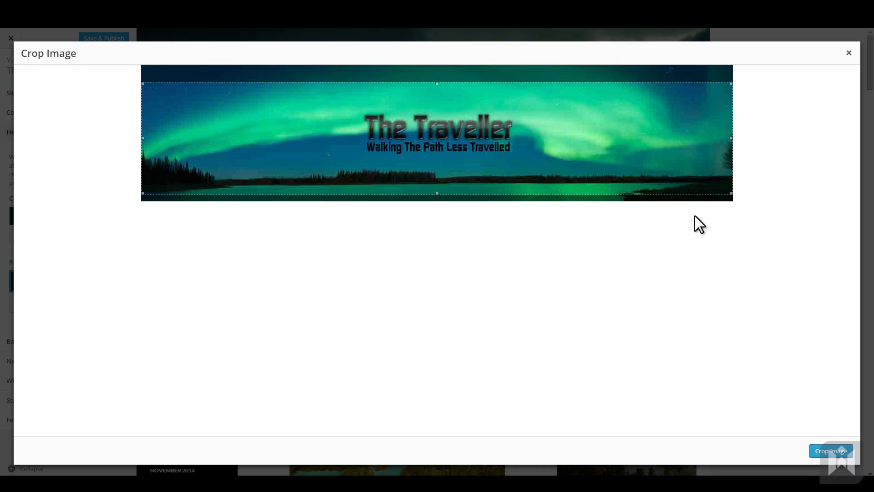
click(831, 450)
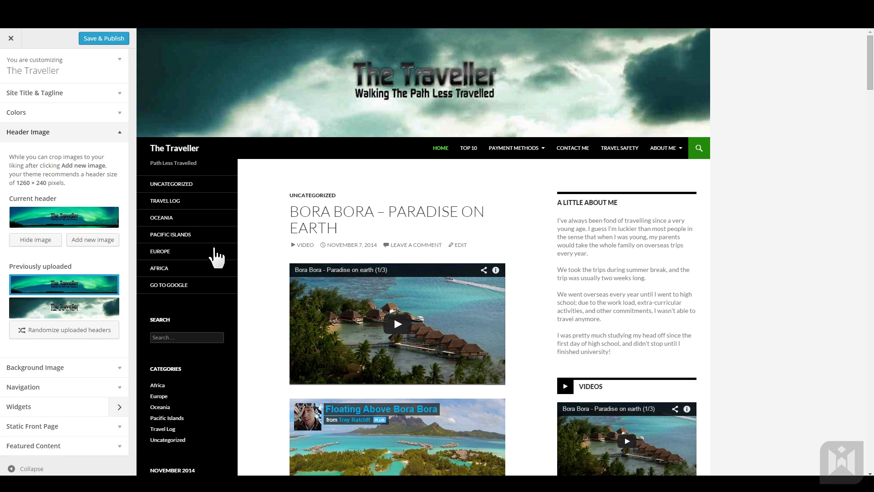
click(63, 329)
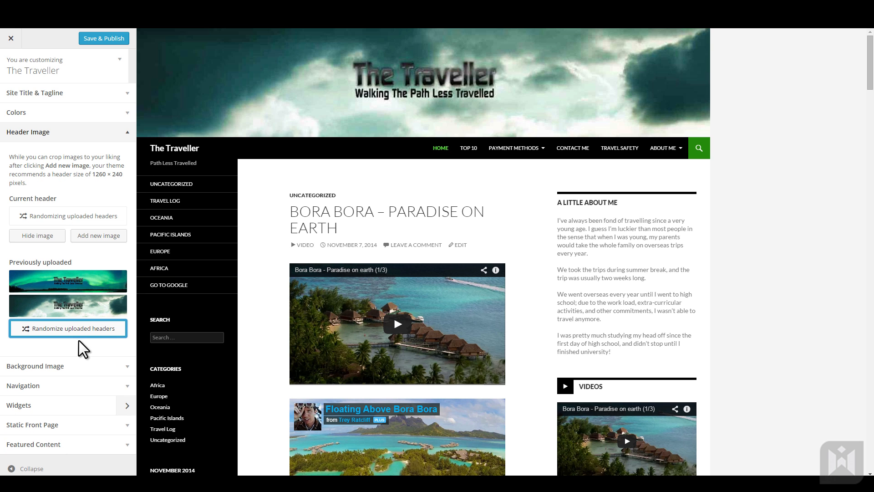
click(28, 132)
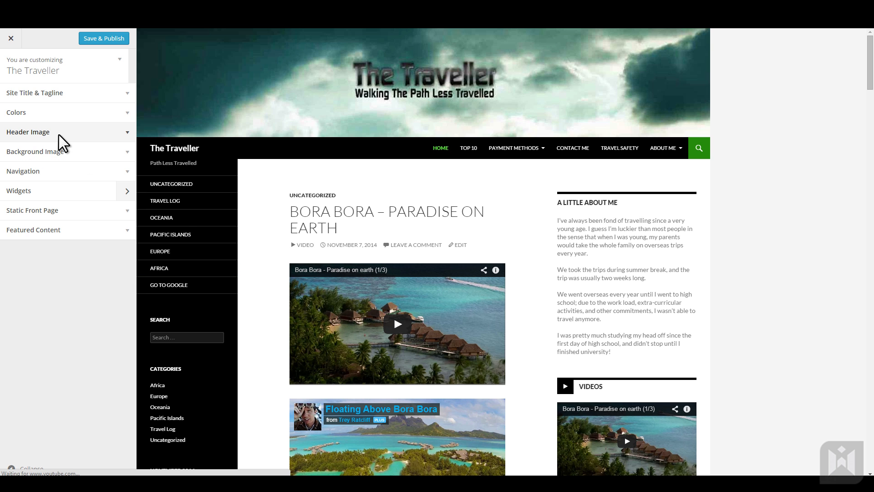
Upload the aurora night-sky photo as the site's background image
click(36, 151)
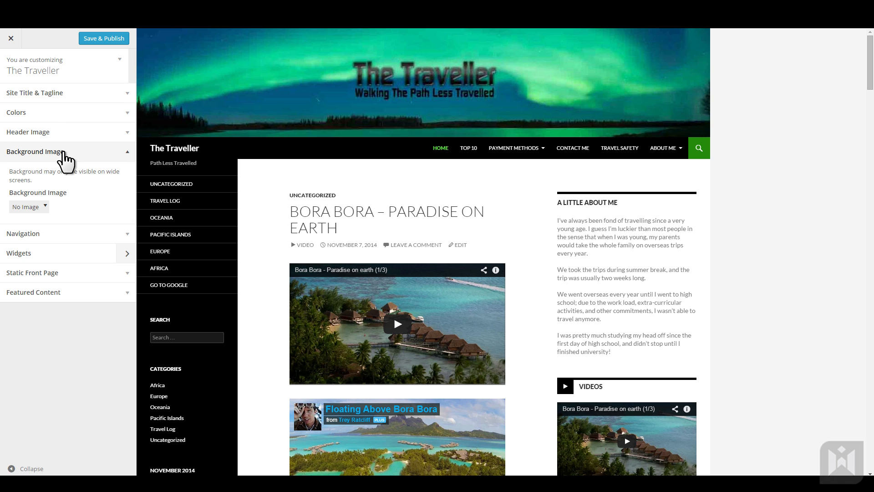
click(29, 206)
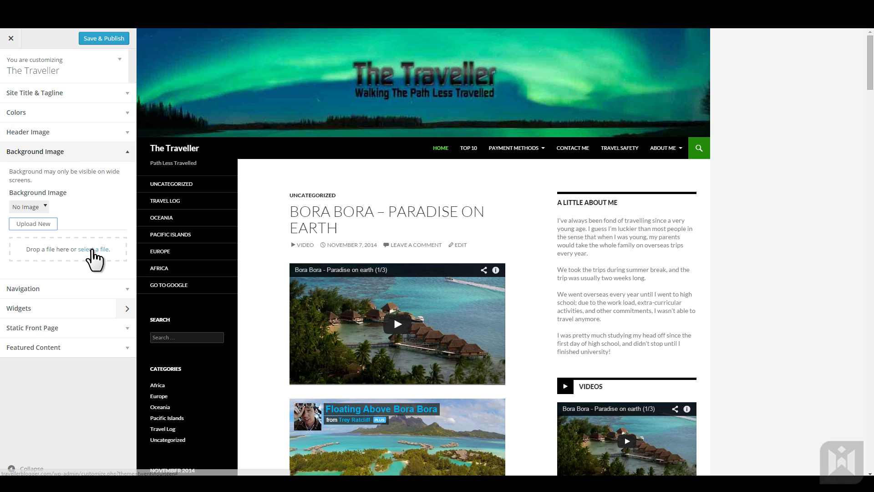
click(93, 249)
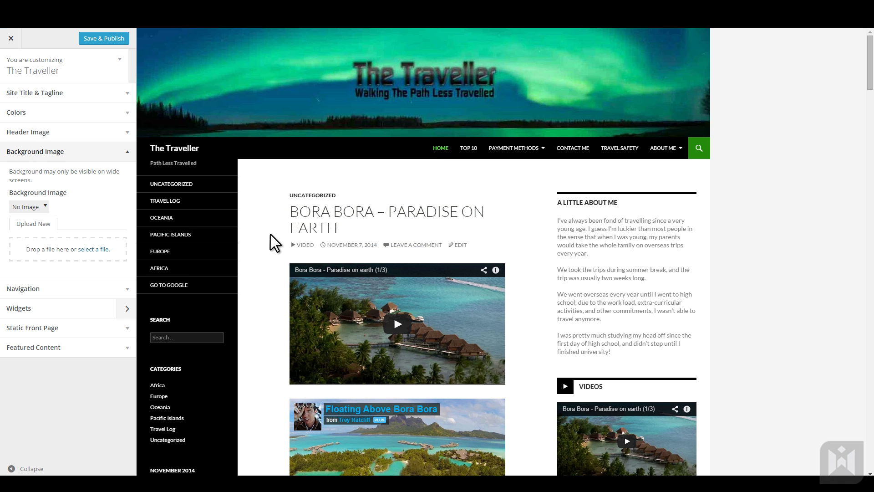
click(93, 249)
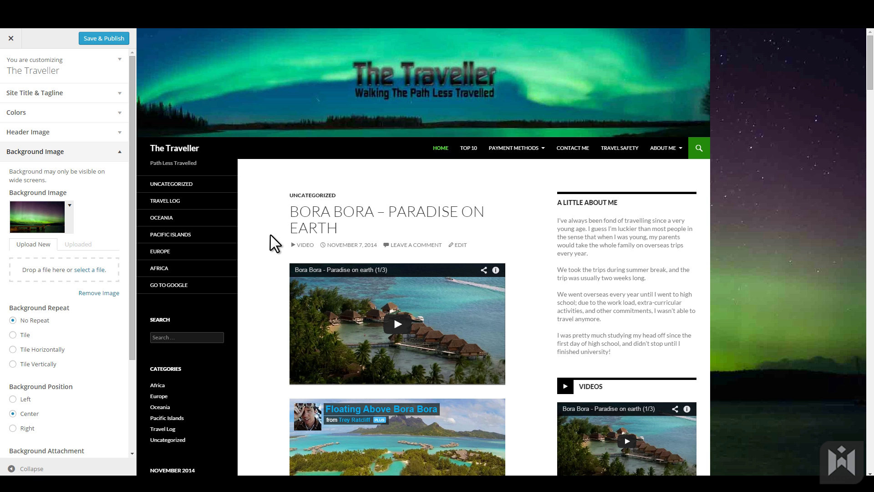
scroll(down, 3)
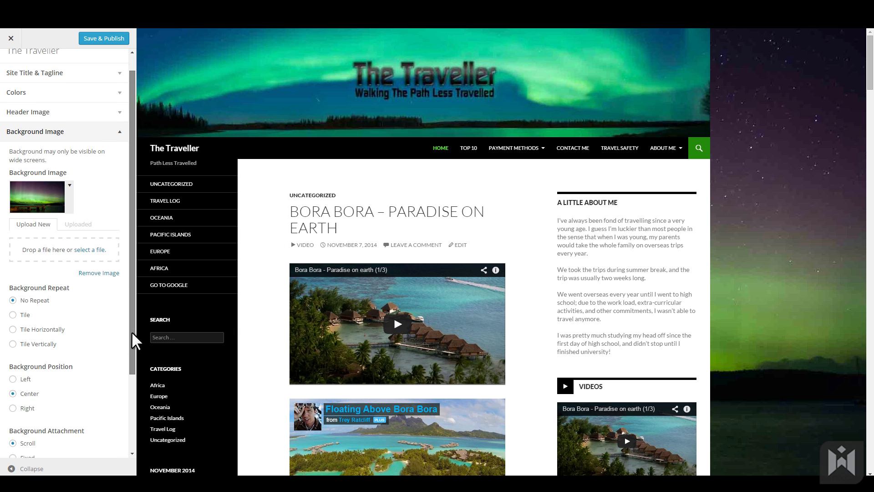
scroll(down, 3)
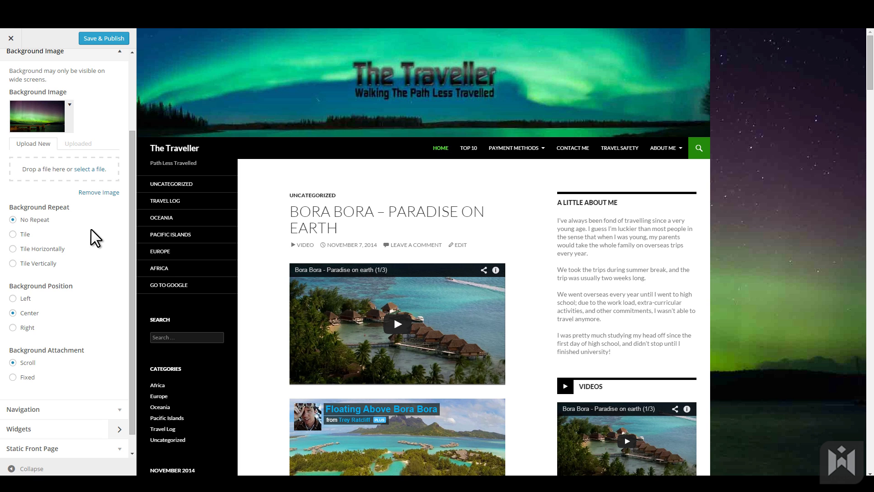
mouse_move(53, 231)
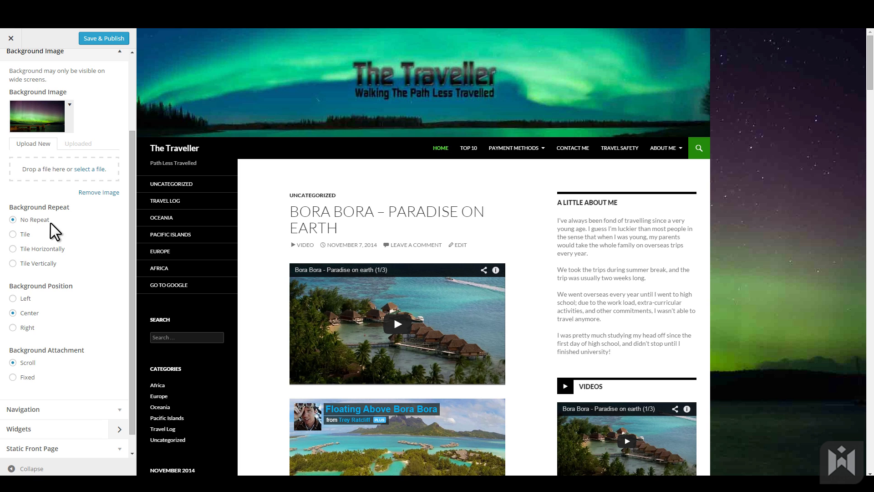
mouse_move(91, 296)
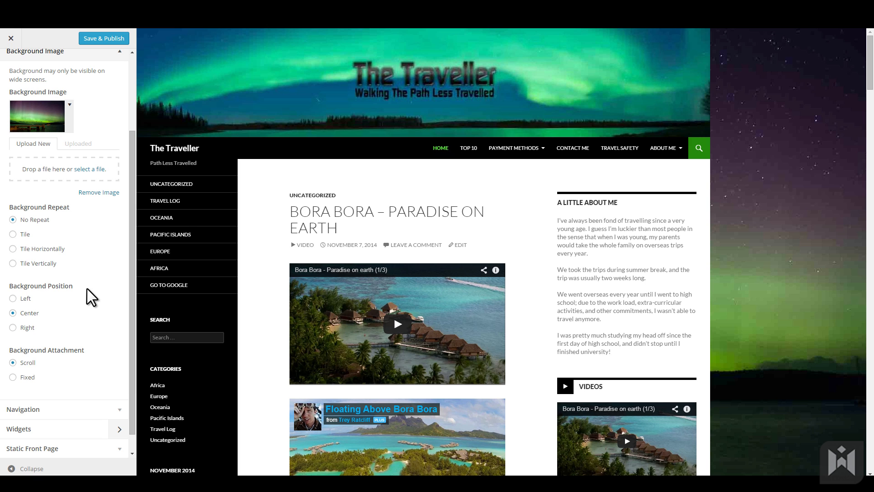
click(13, 298)
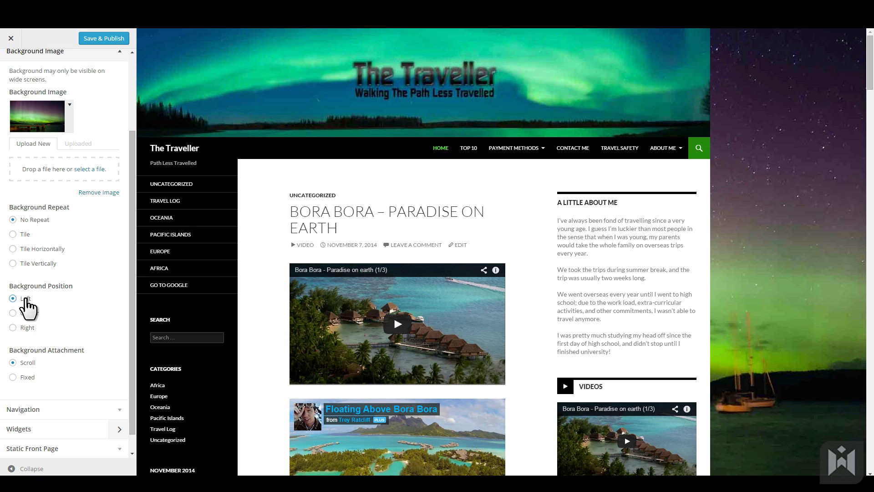
click(10, 327)
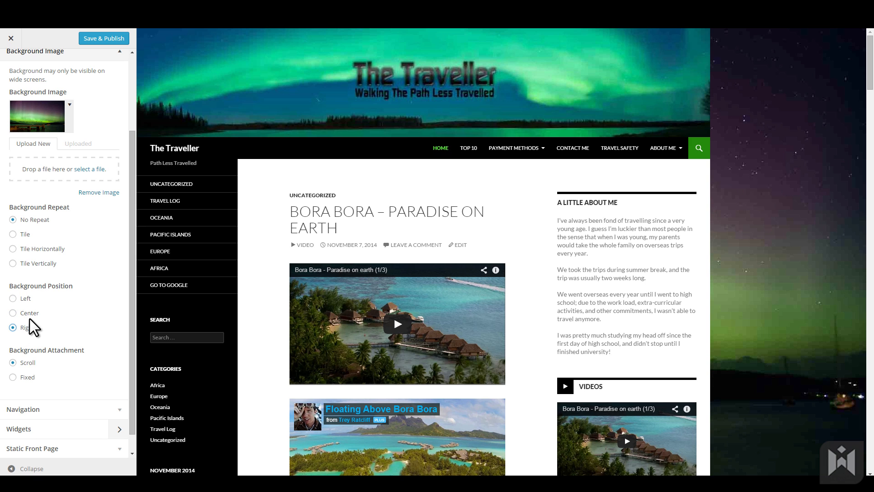
click(13, 313)
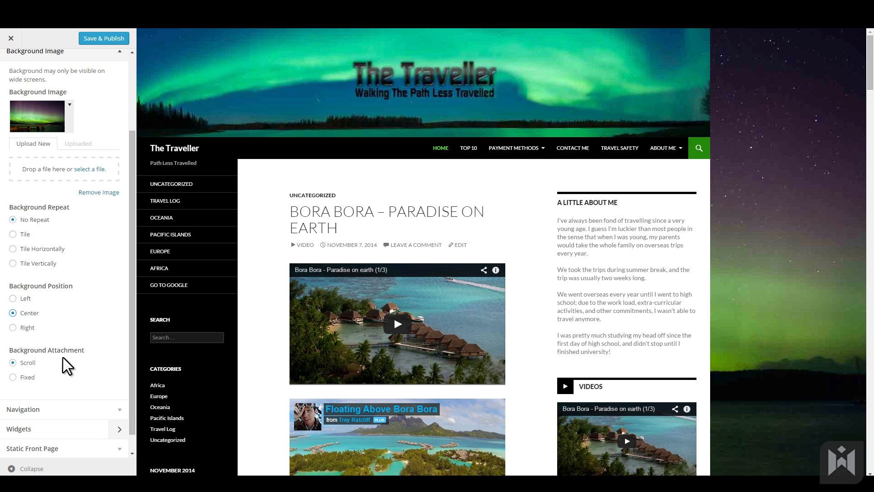
mouse_move(57, 386)
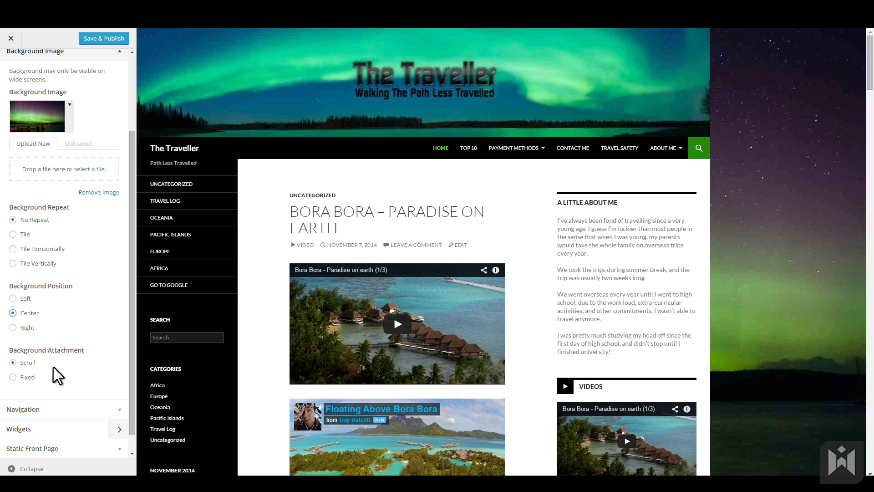
Try Fixed background attachment, then switch it back to Scroll
scroll(down, 3)
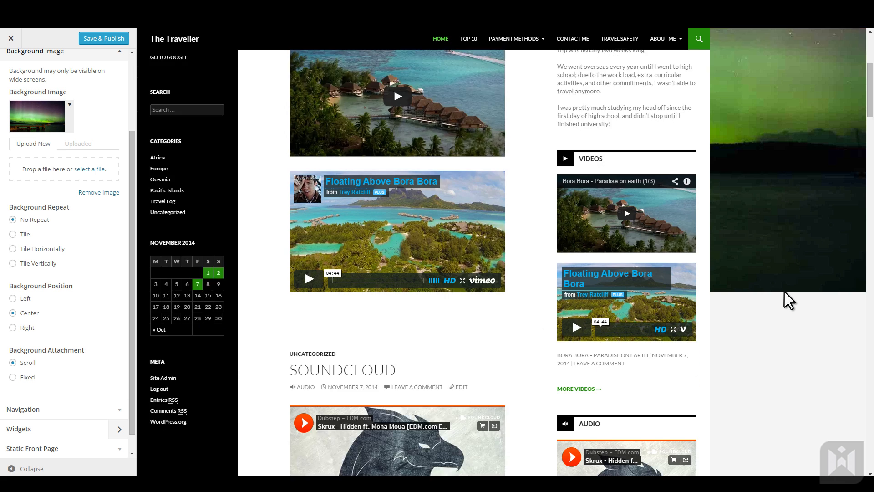
scroll(up, 3)
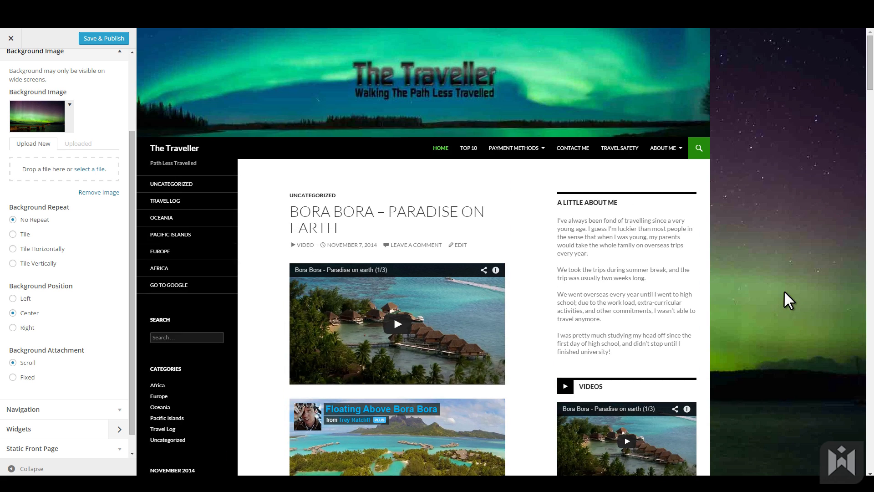
click(11, 377)
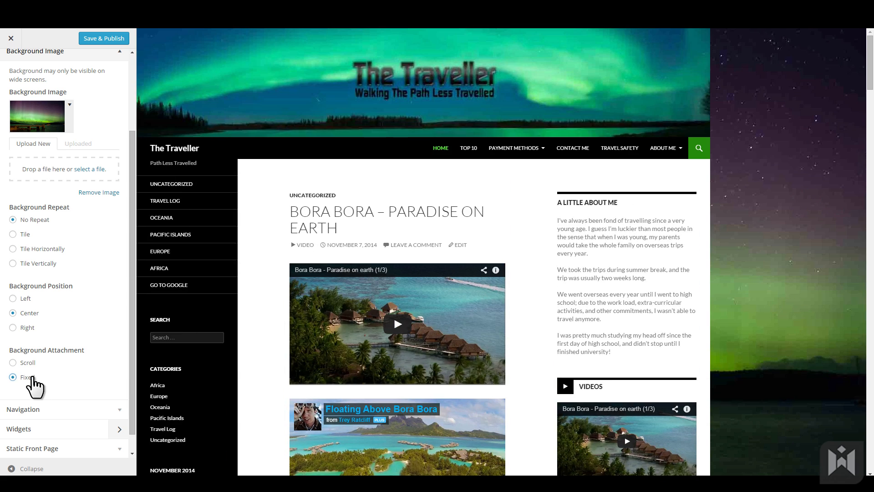
scroll(down, 3)
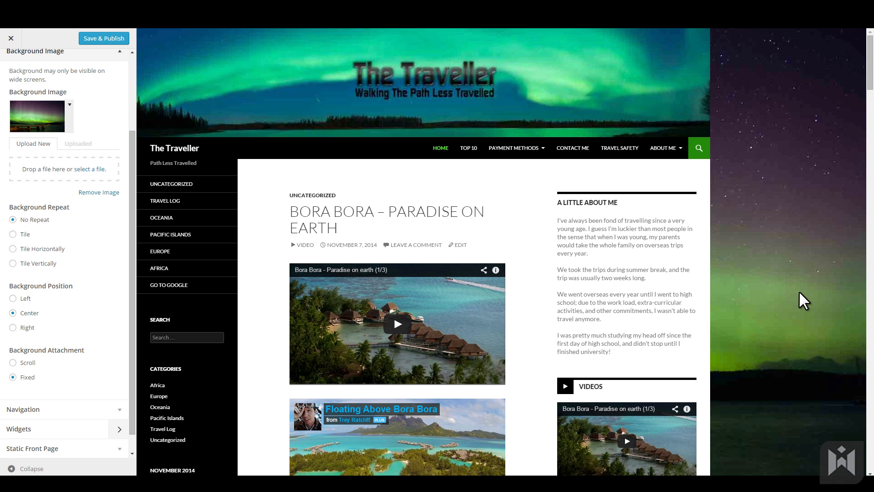
click(13, 362)
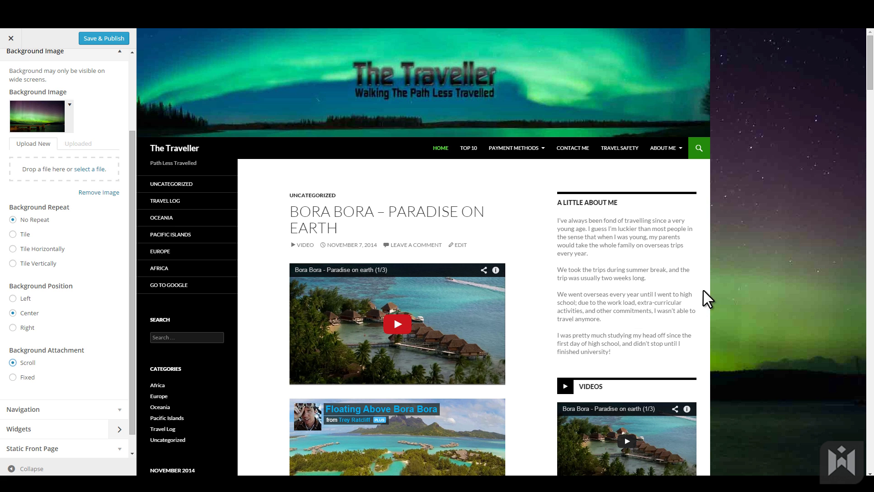
Set Background Repeat to Tile and scroll to check the tiled preview
scroll(down, 3)
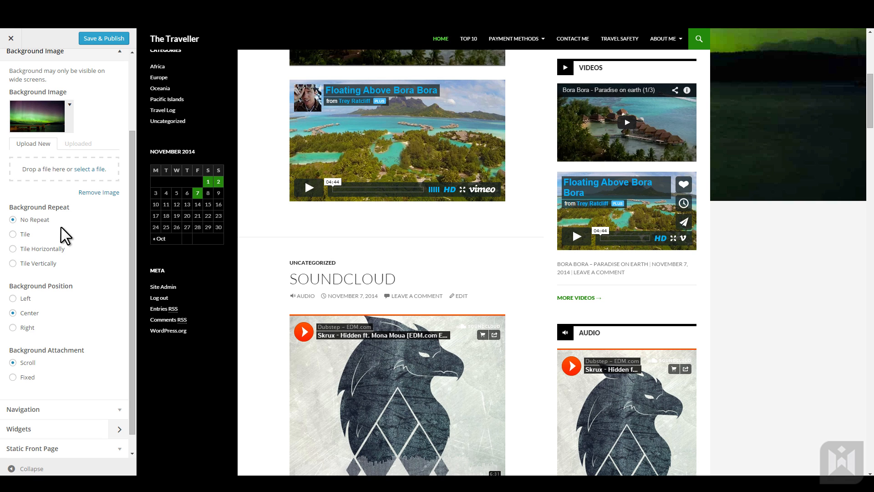
click(12, 234)
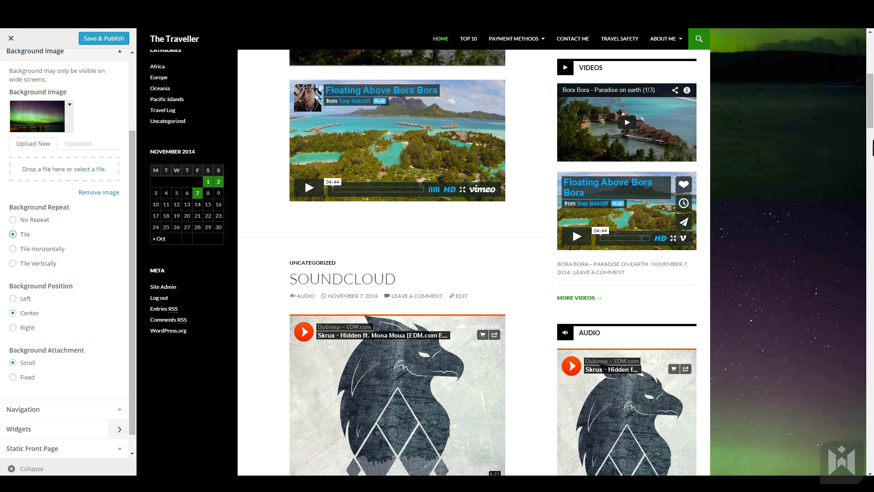
scroll(down, 3)
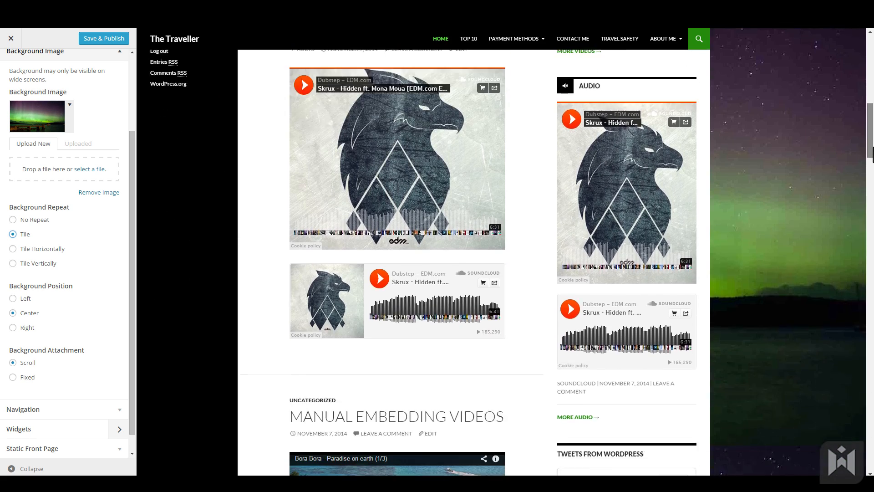
scroll(down, 3)
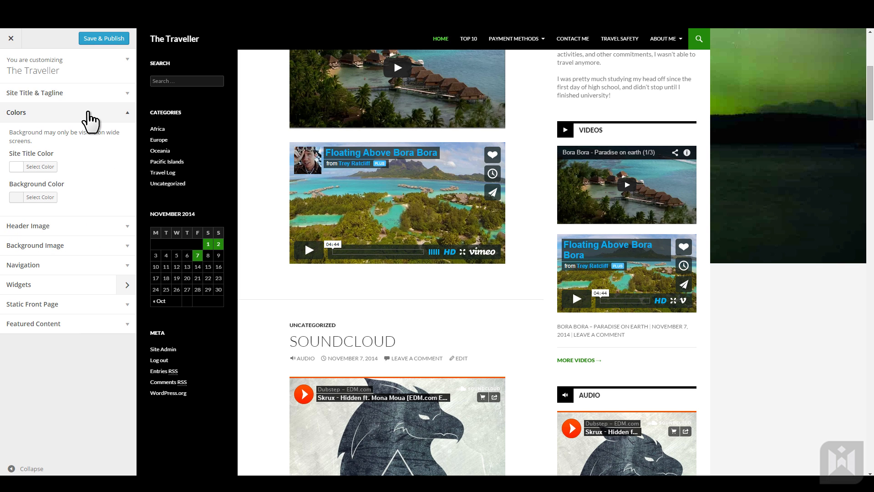
Try a dark green site background colour, then reset the background colour to Default
click(42, 197)
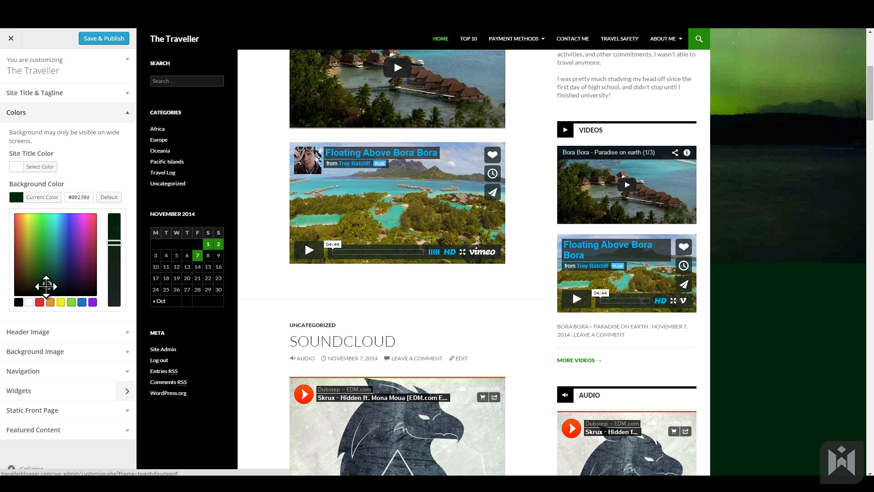
click(43, 302)
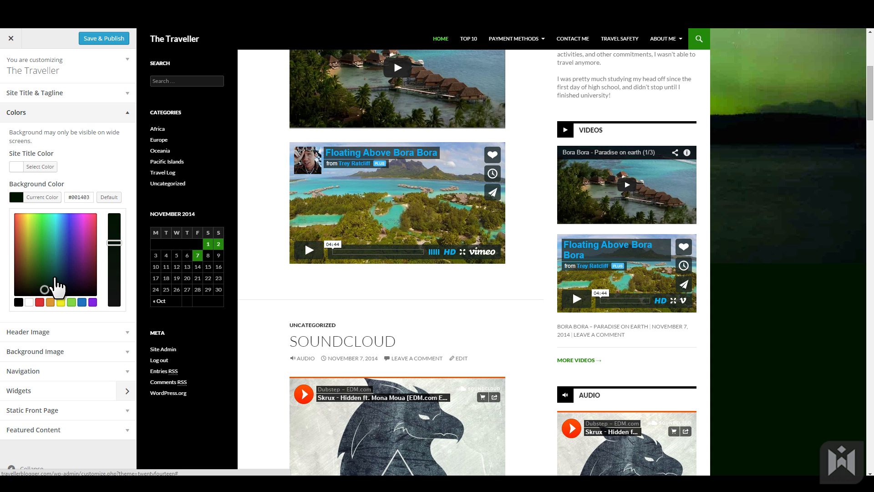
click(109, 197)
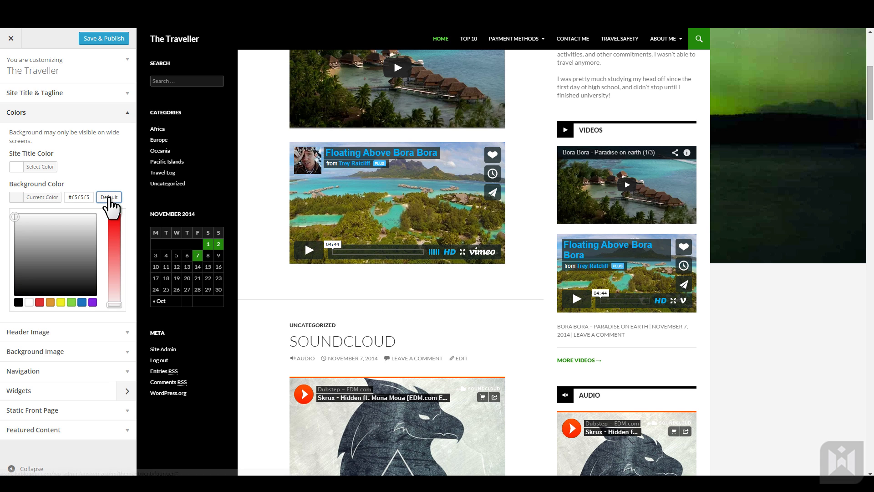
click(17, 113)
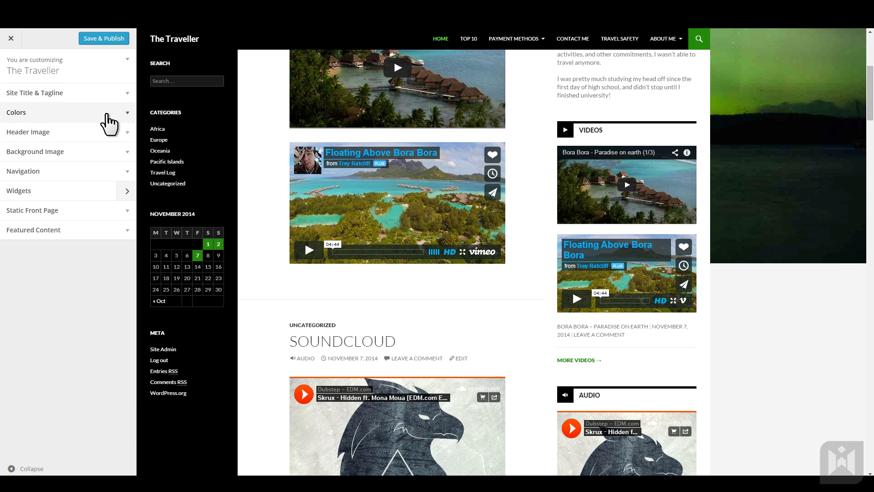
Expand the Background Image section to review its Repeat, Position and Attachment options
click(35, 151)
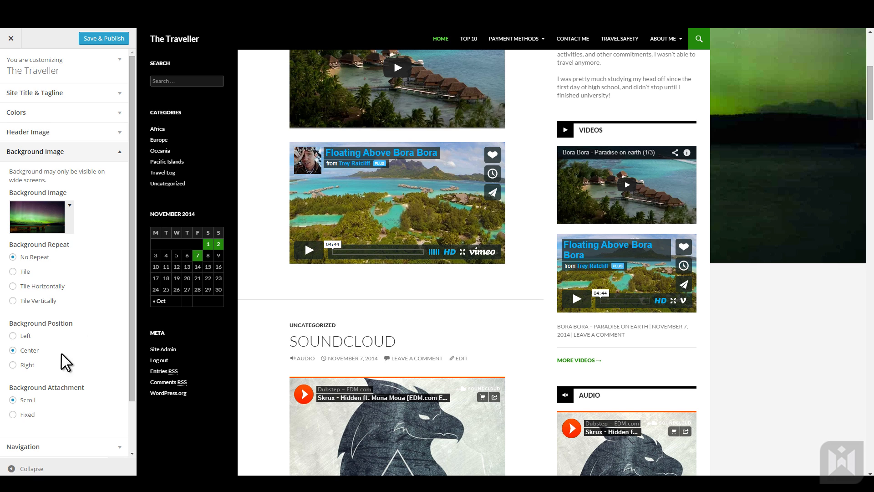
click(35, 151)
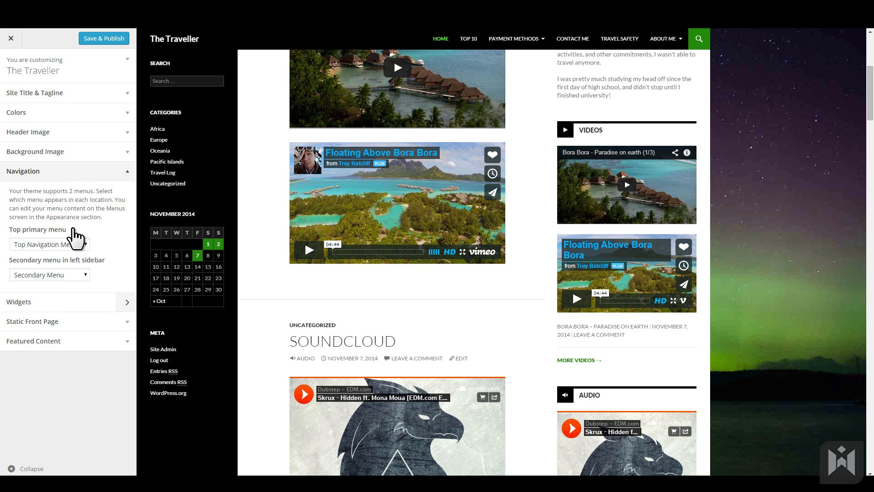
mouse_move(121, 273)
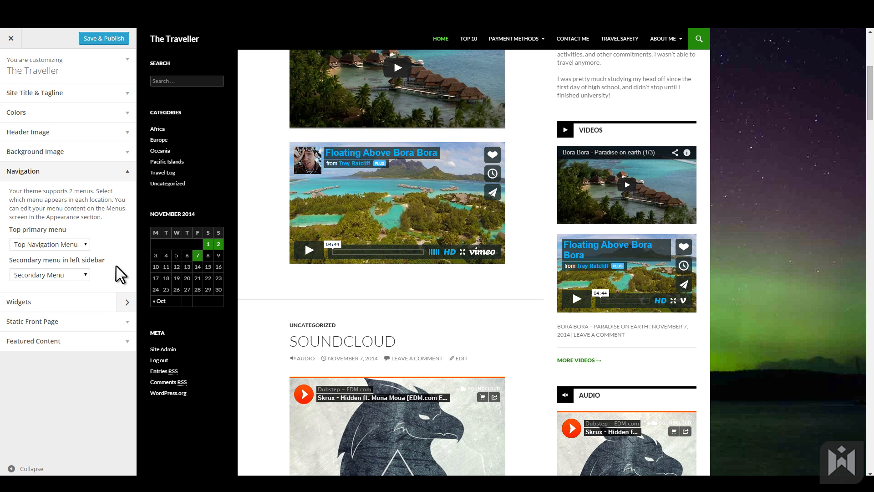
Reselect Top Navigation Menu as the menu for the top primary location
click(49, 244)
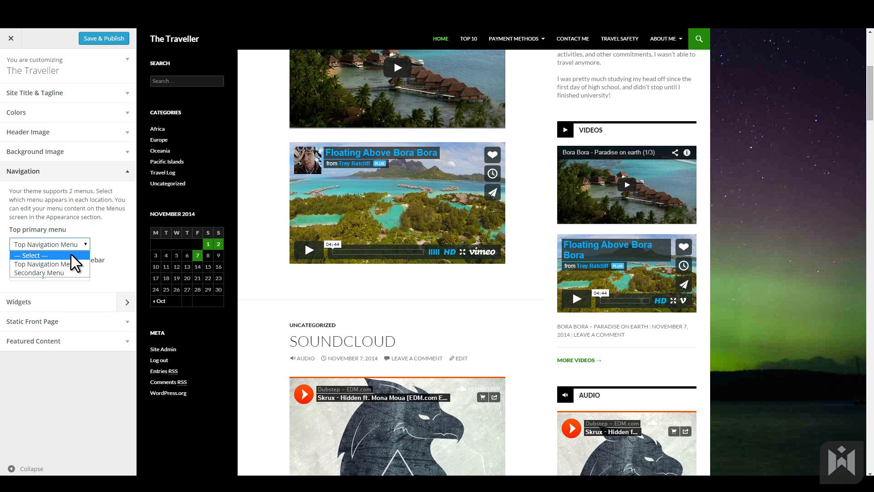
mouse_move(45, 264)
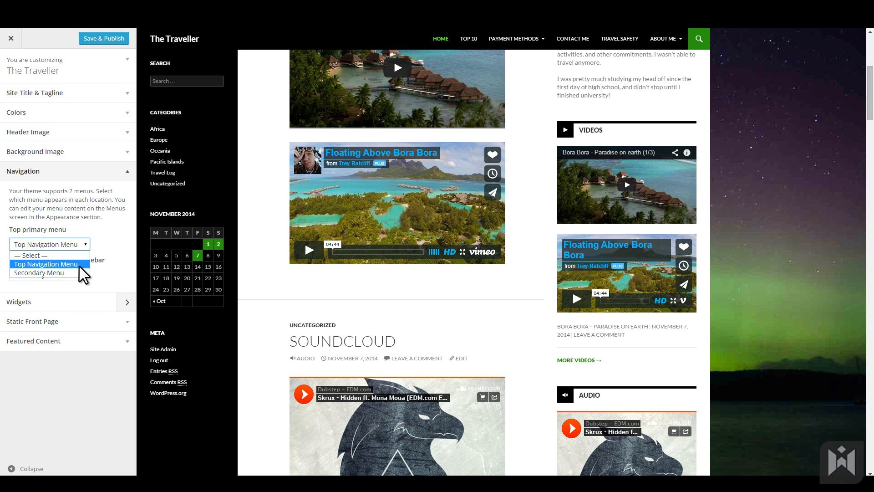
click(39, 273)
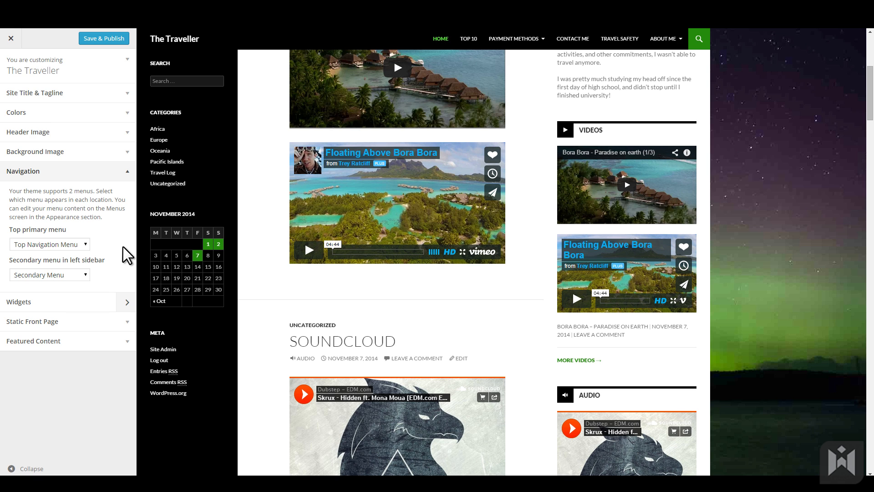
mouse_move(109, 192)
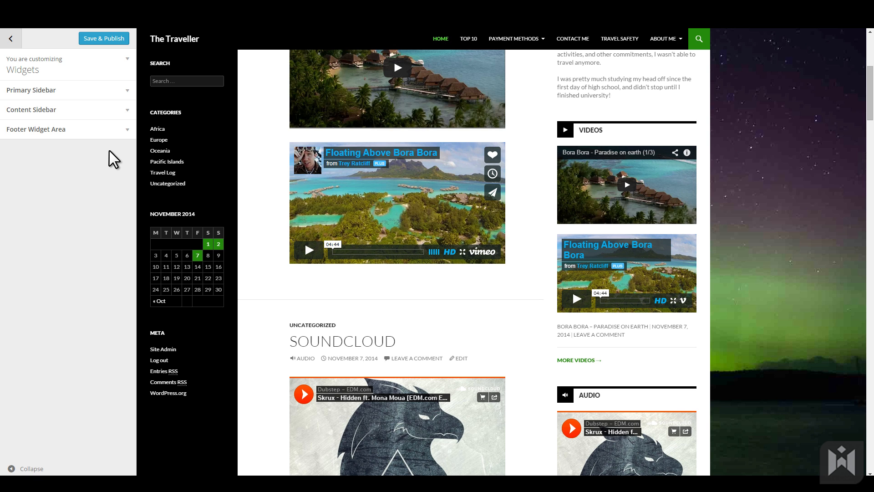
mouse_move(111, 120)
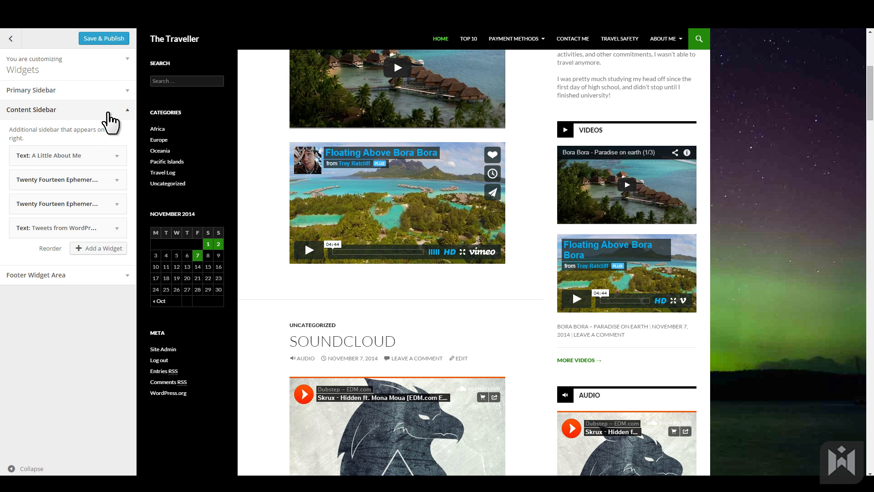
Add a blank Text widget to the Content Sidebar and drag it above Tweets from WordPress
click(98, 248)
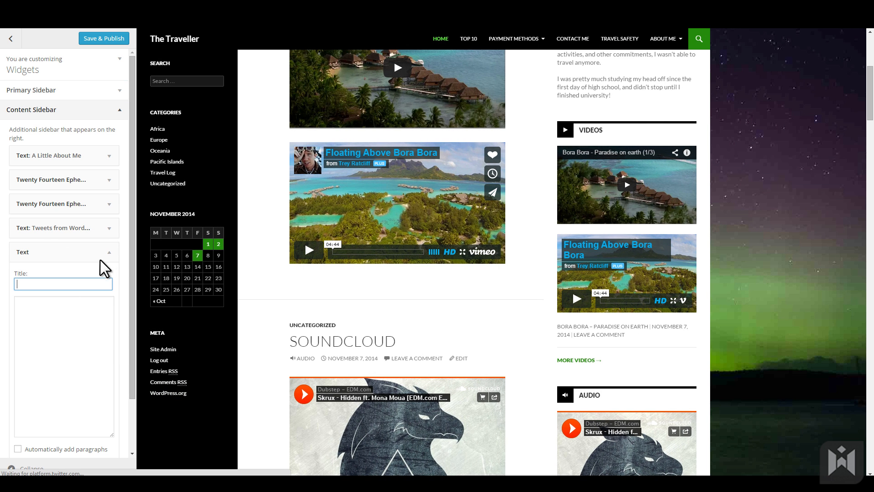
click(109, 251)
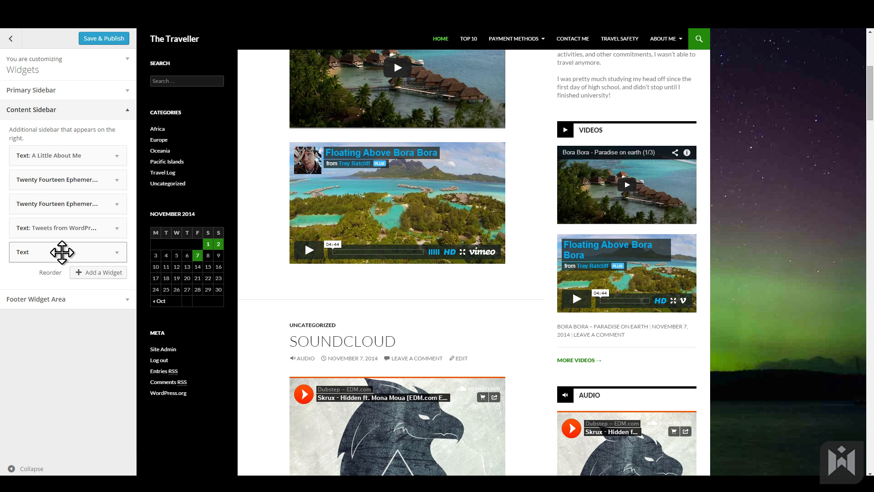
mouse_move(58, 250)
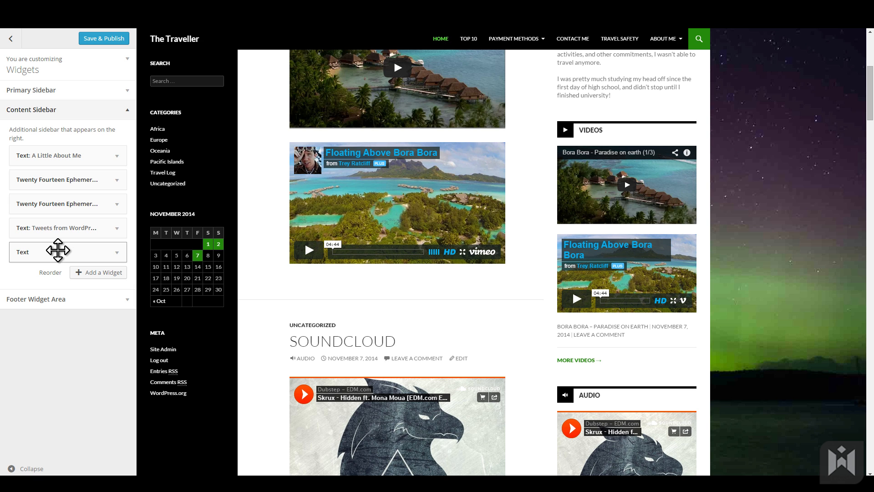
drag(59, 251, 61, 244)
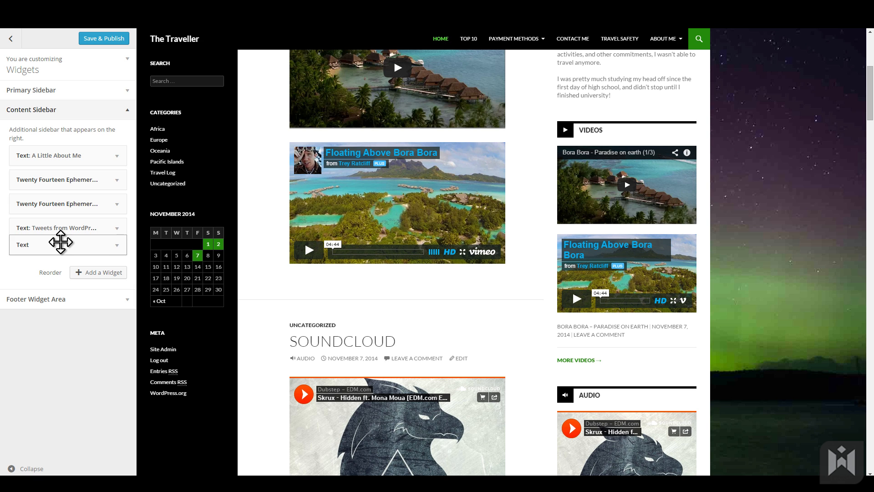
drag(61, 243, 62, 228)
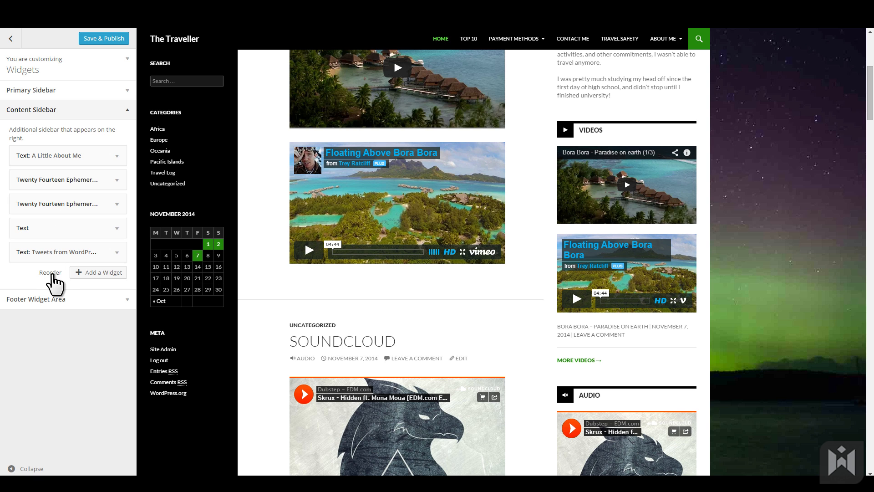
Move the Text widget to the Primary Sidebar via Reorder, then delete it
click(46, 272)
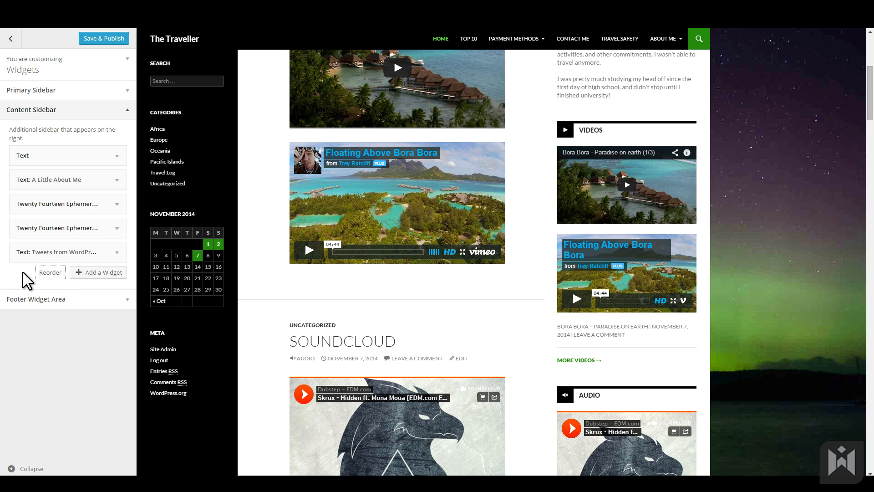
click(50, 272)
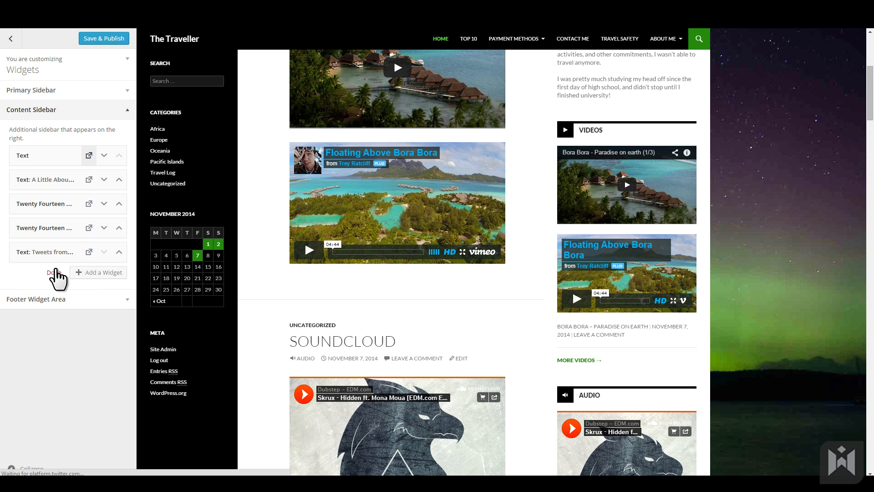
click(88, 155)
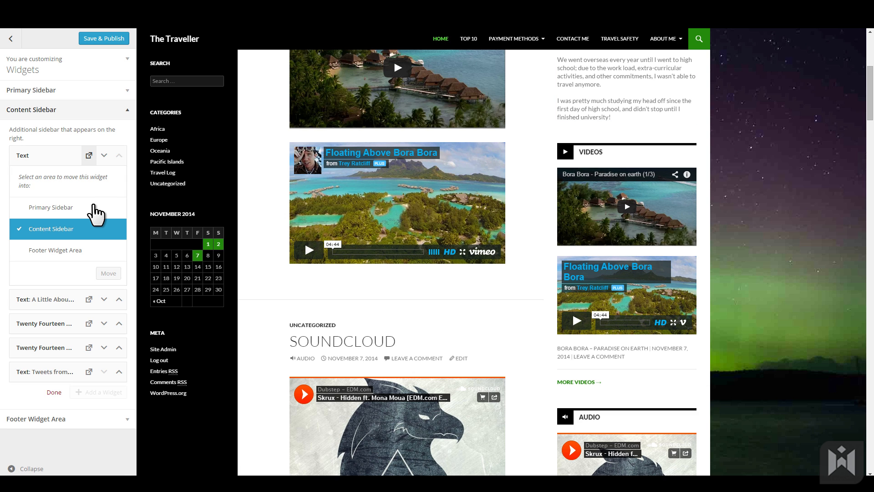
click(51, 207)
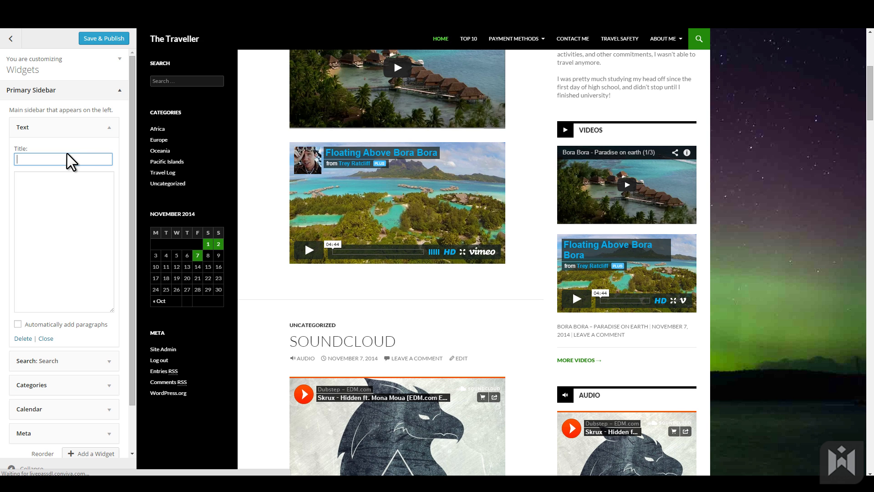
mouse_move(69, 154)
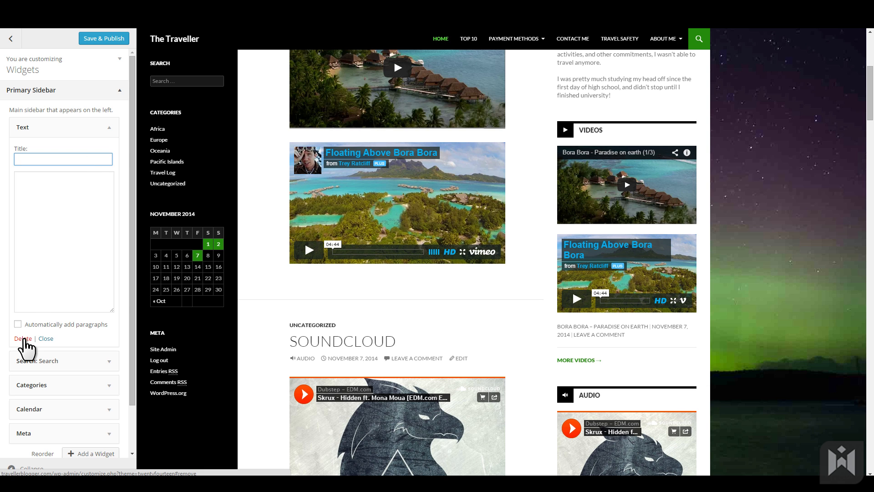
click(23, 338)
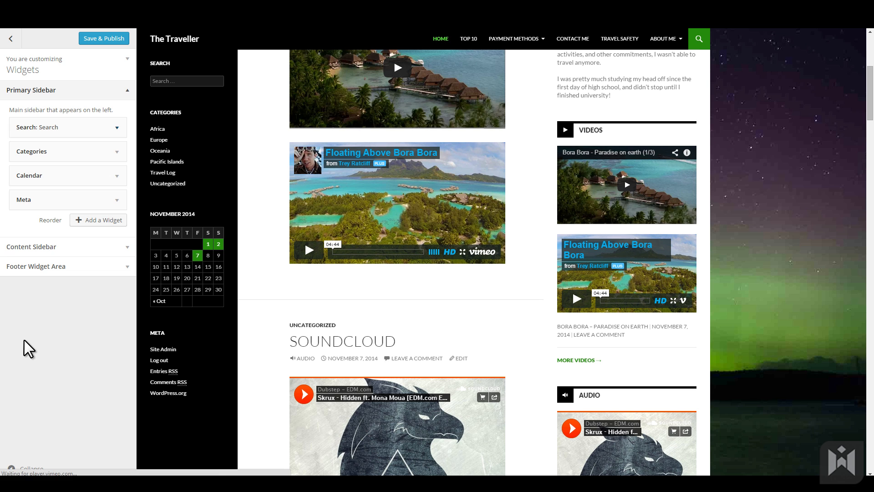
Set a static front page with The Traveller as front page and Blog as posts page
click(12, 38)
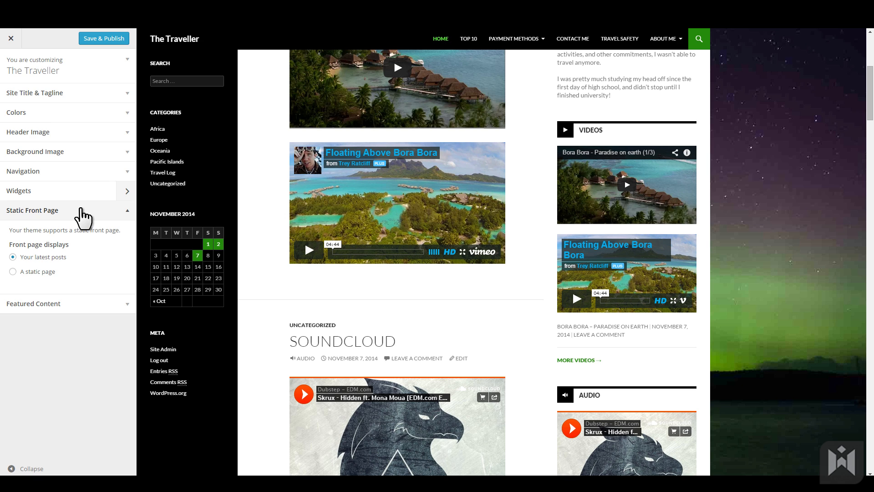
mouse_move(72, 267)
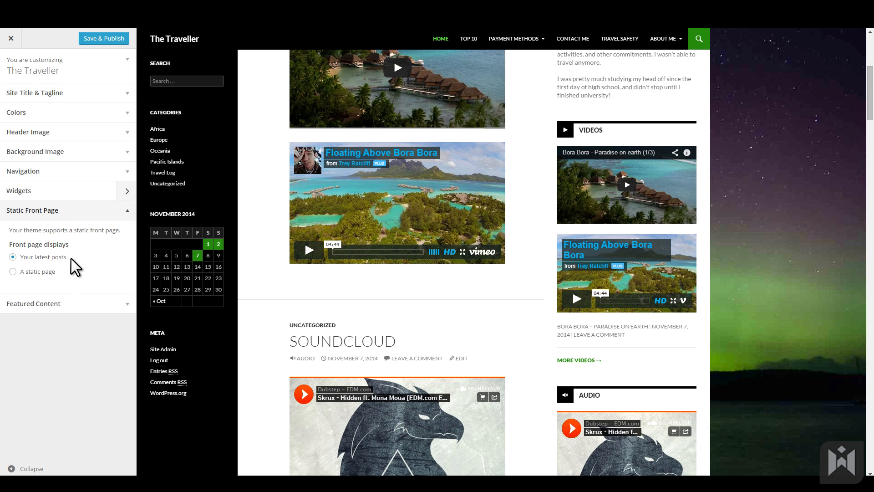
mouse_move(52, 279)
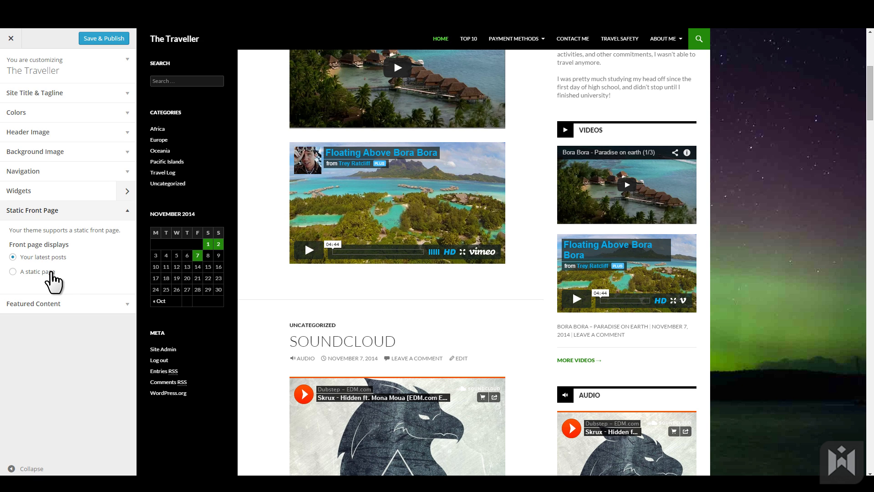
click(11, 271)
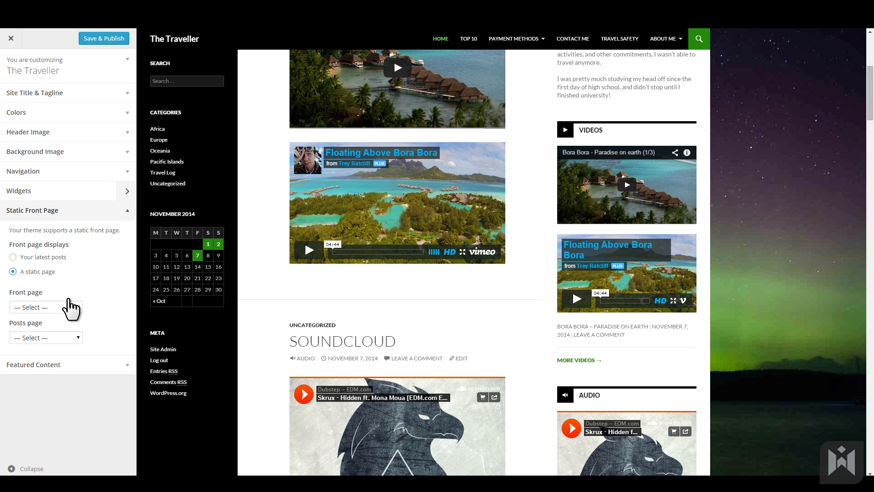
click(46, 307)
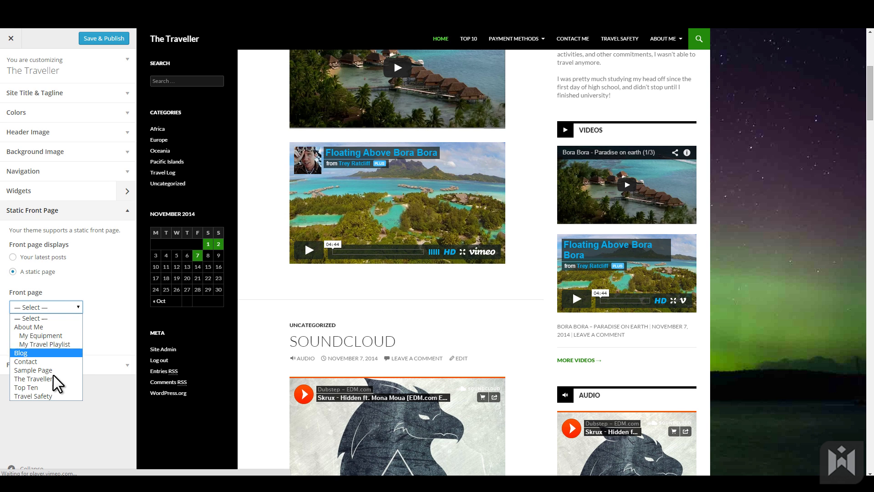
click(32, 378)
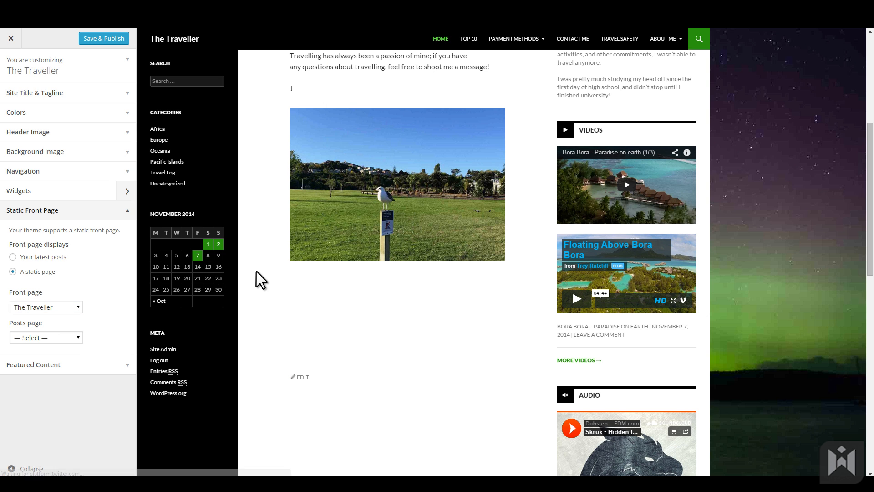
click(46, 337)
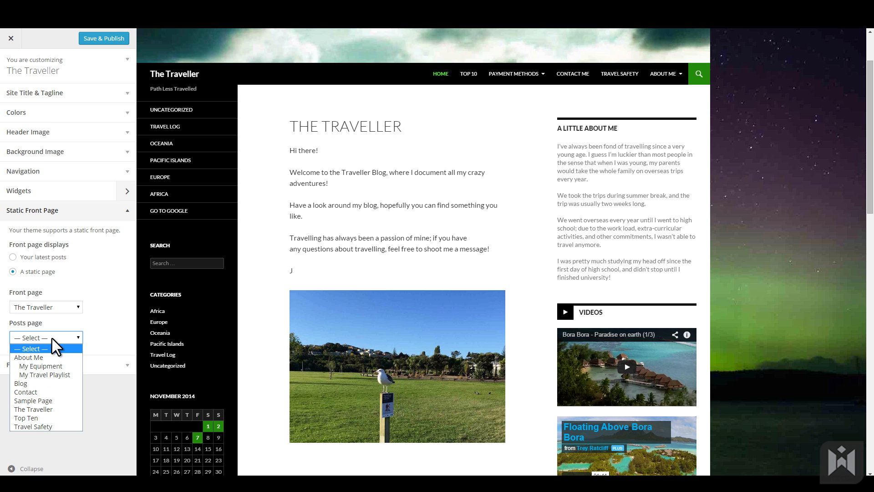
click(22, 383)
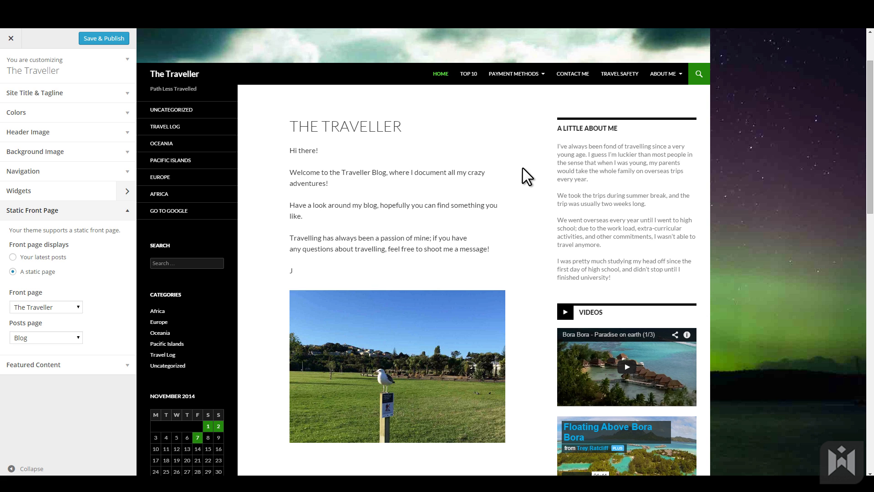
click(11, 38)
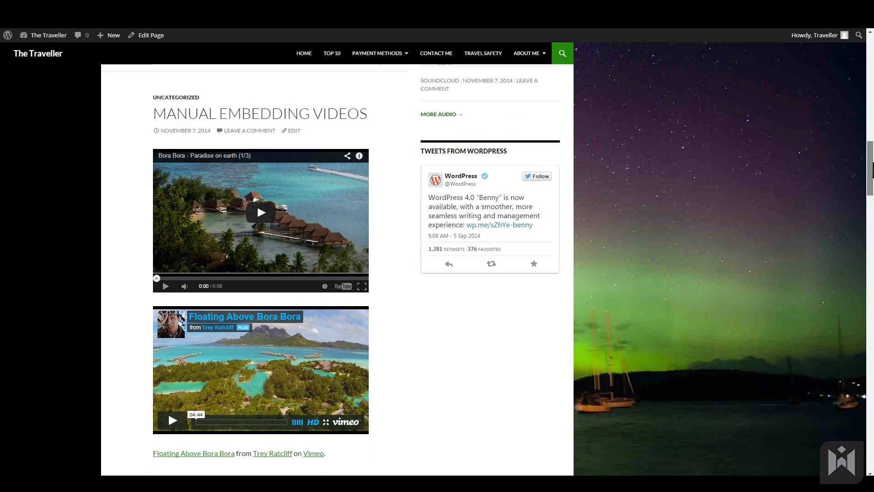
Scroll down to bring the Featured Content settings into view in the customizer
scroll(down, 3)
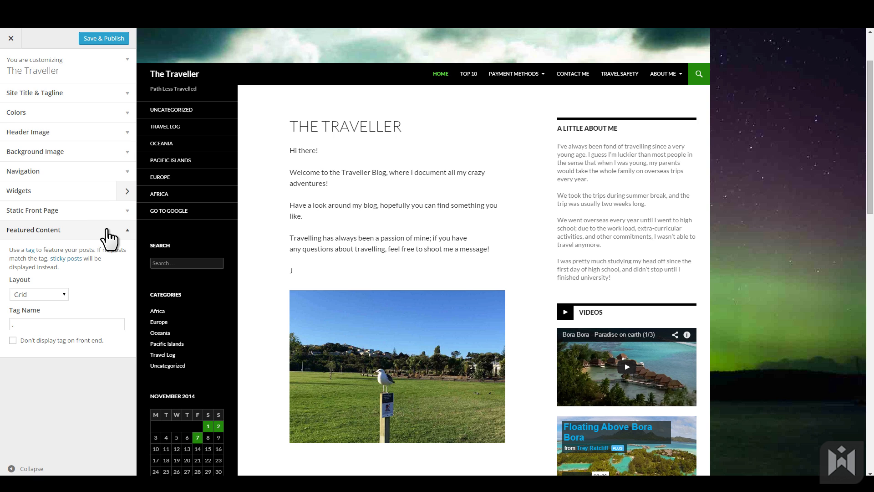
Set Featured Content to tag 'featured' with a Slider layout, then Save & Publish
click(67, 324)
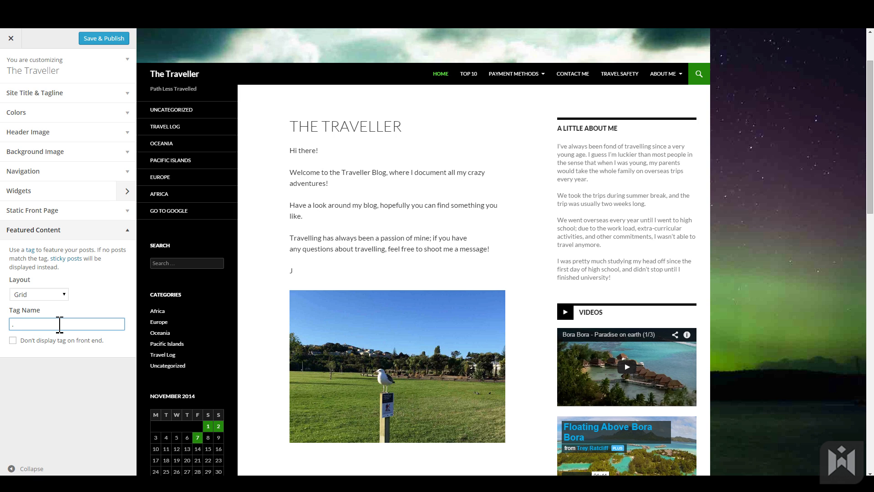
key(Backspace)
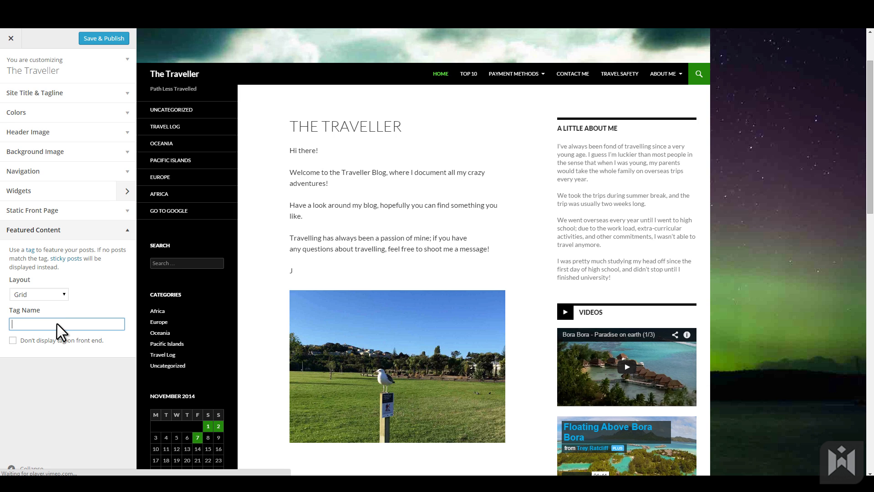
text(featured)
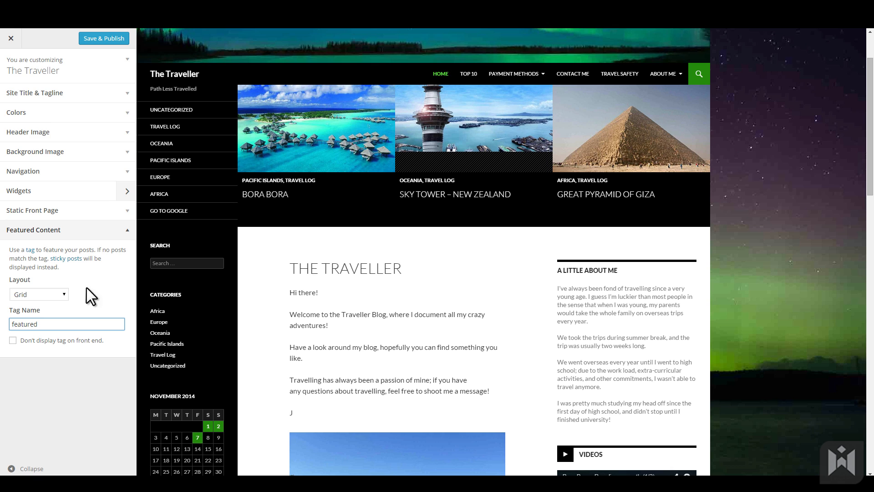
click(39, 294)
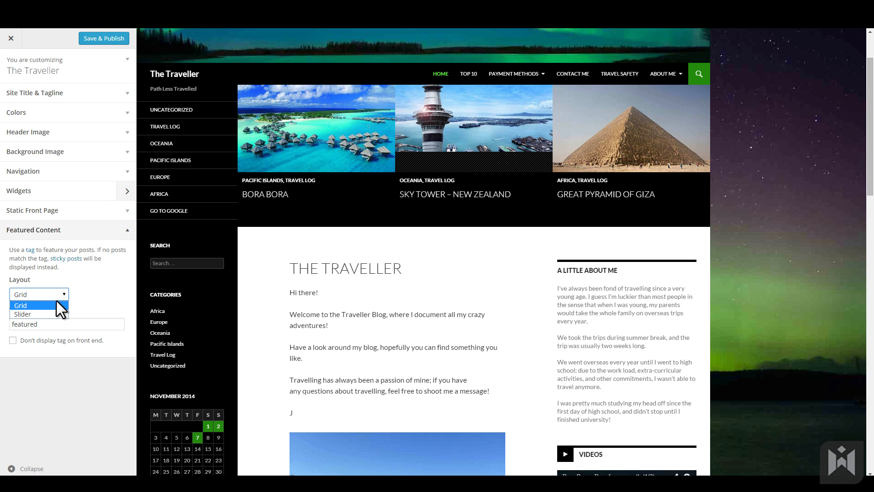
click(22, 314)
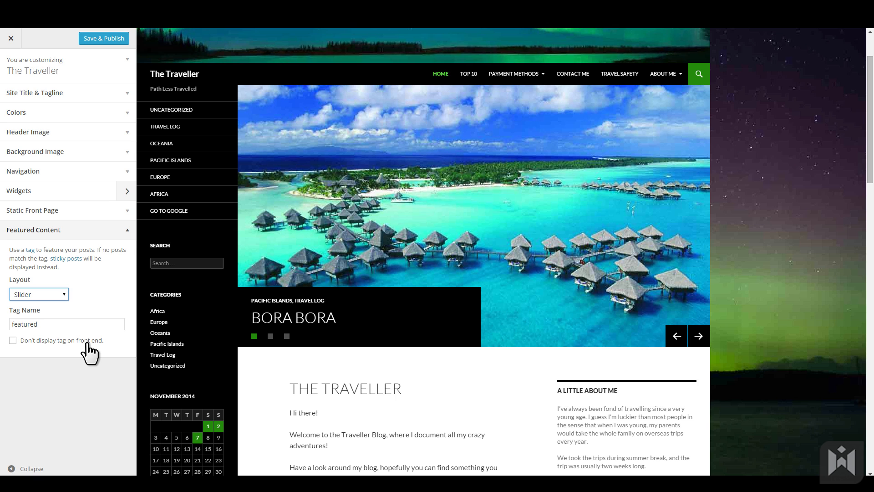
click(104, 38)
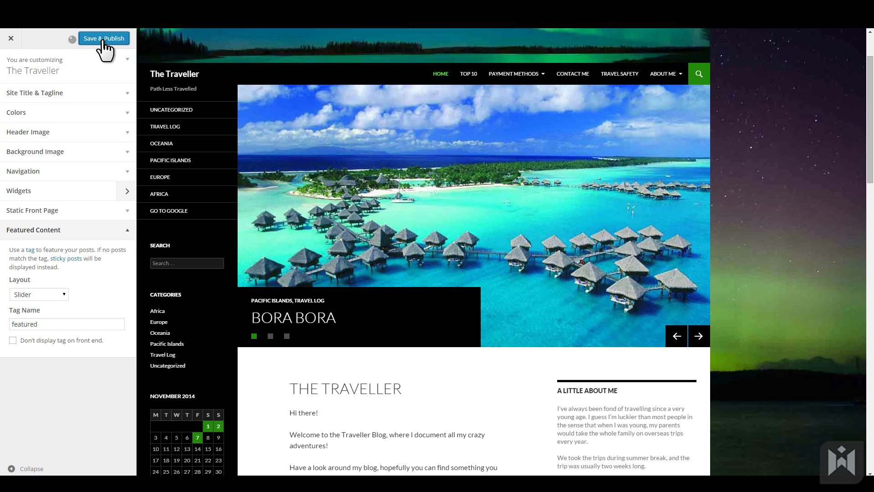
Close the customizer and dismiss the Twenty Fourteen Theme Details overlay
click(103, 38)
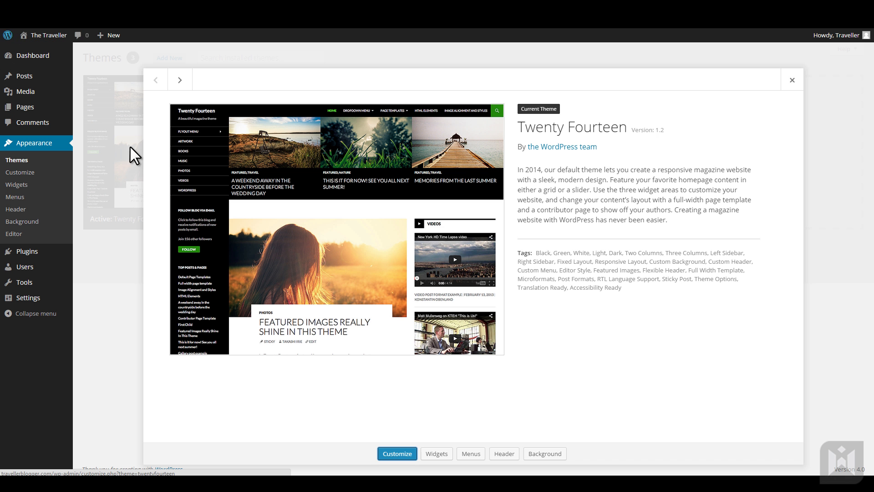
mouse_move(154, 165)
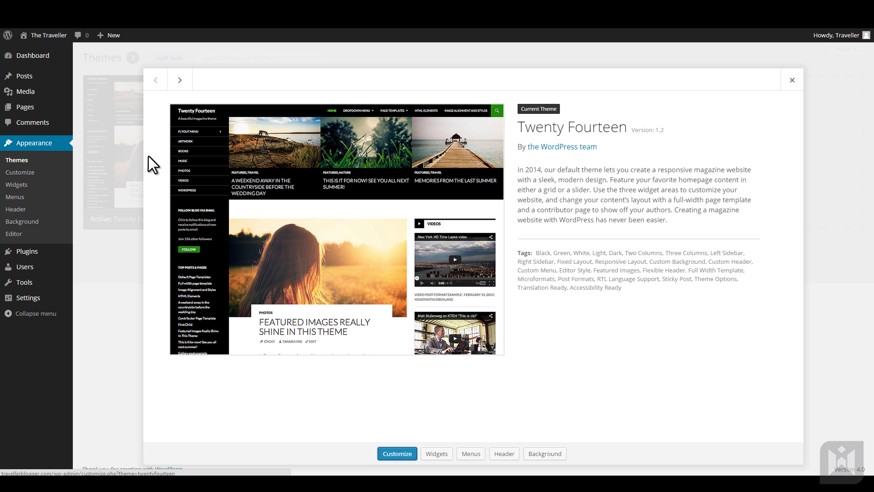
click(792, 79)
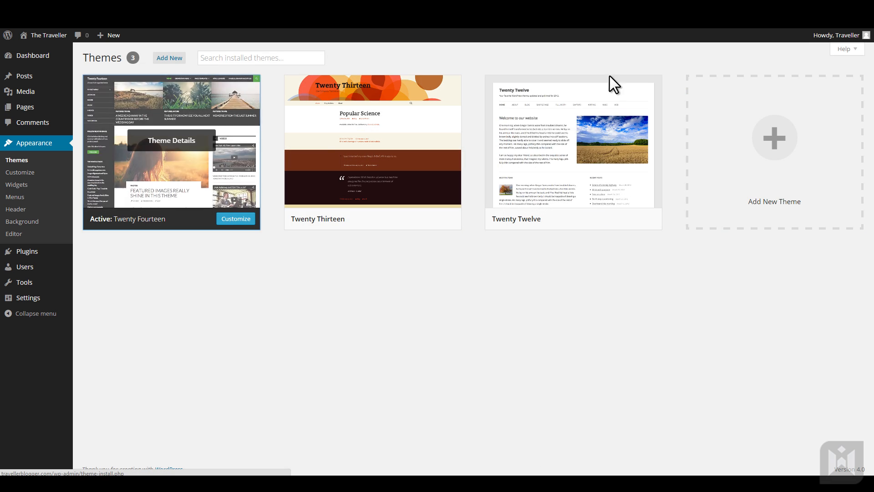
mouse_move(169, 58)
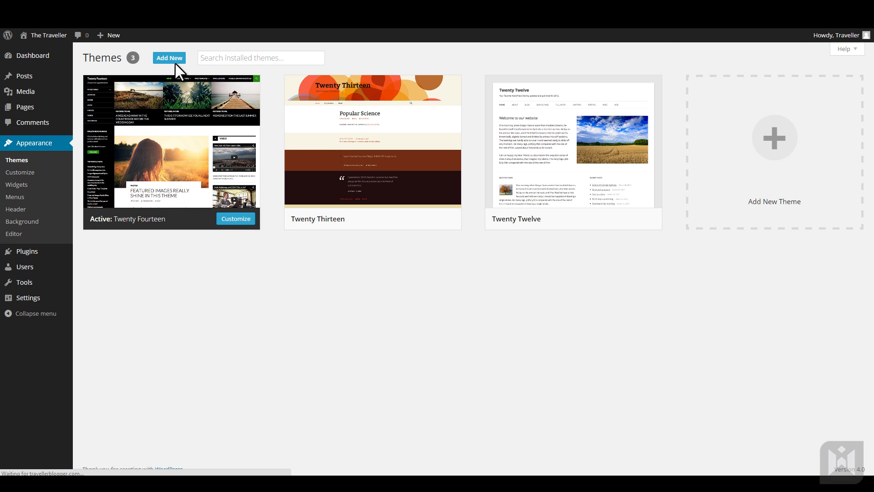
Open Add New Themes, showing featured themes like Enigma, RestImpo and Alexandria
click(169, 58)
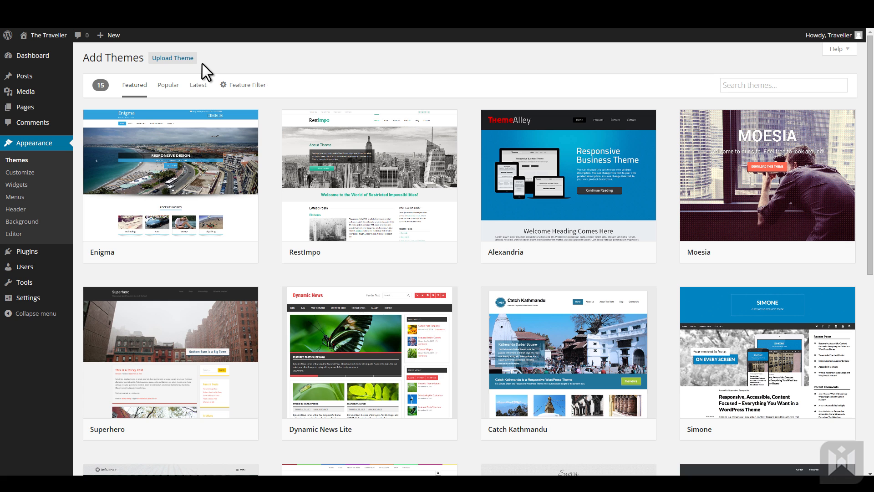
mouse_move(222, 72)
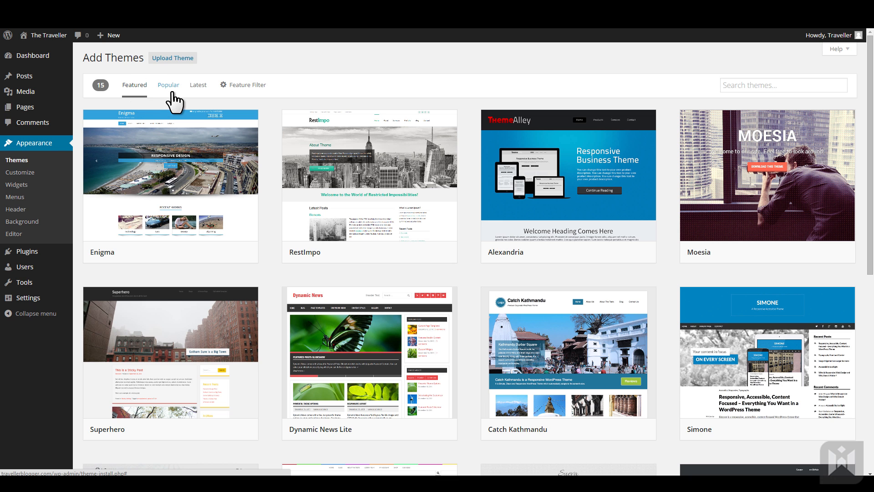
mouse_move(202, 100)
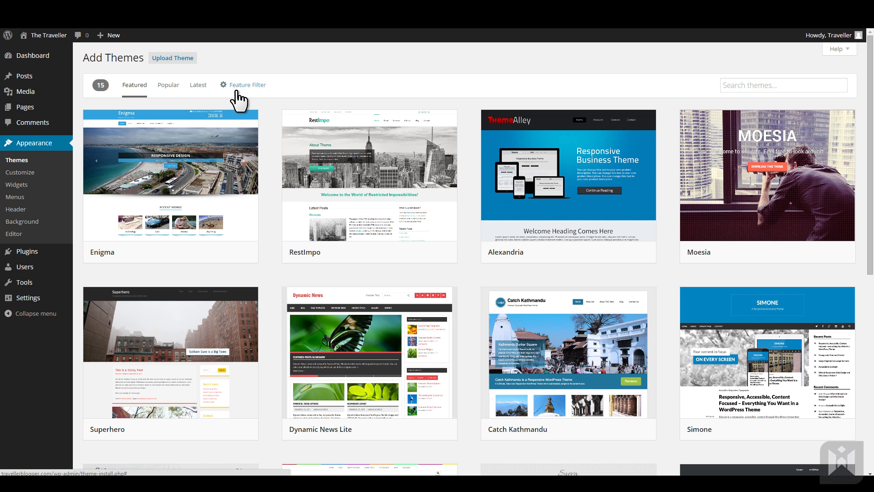
Filter themes by Orange, Fixed Layout, Two Columns and Custom Background, then scroll to Orangy
click(248, 85)
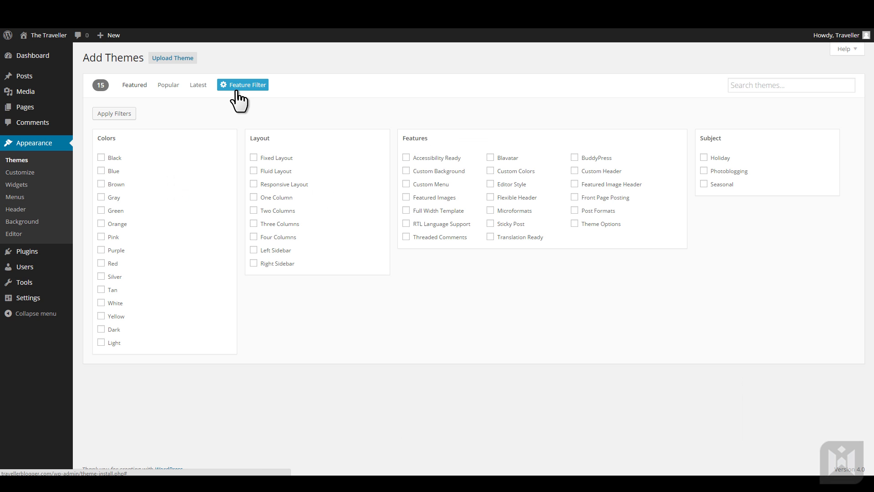
mouse_move(116, 233)
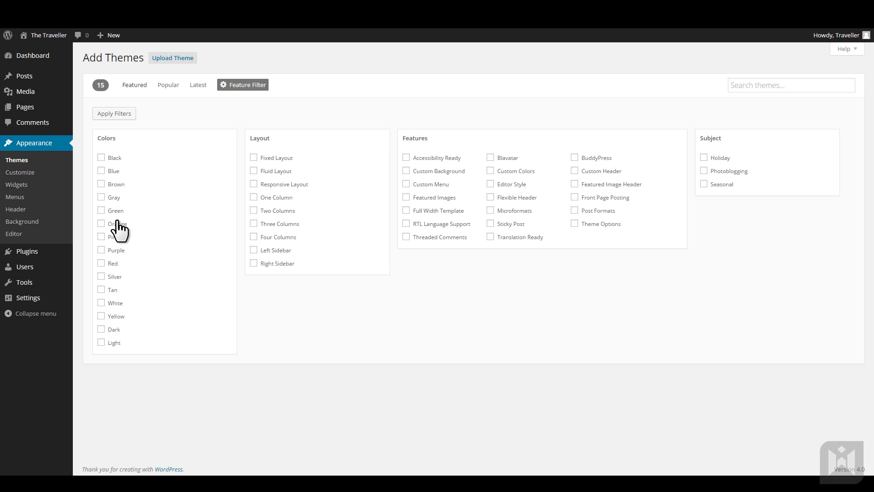
click(253, 157)
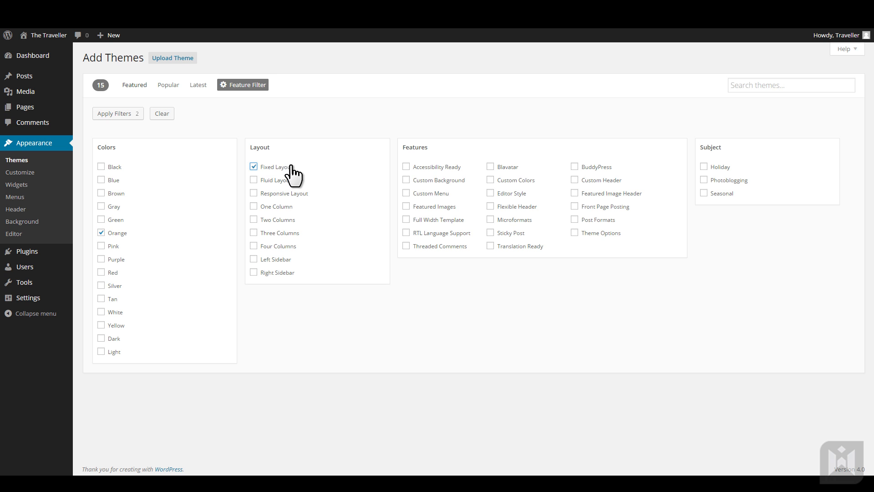
click(253, 219)
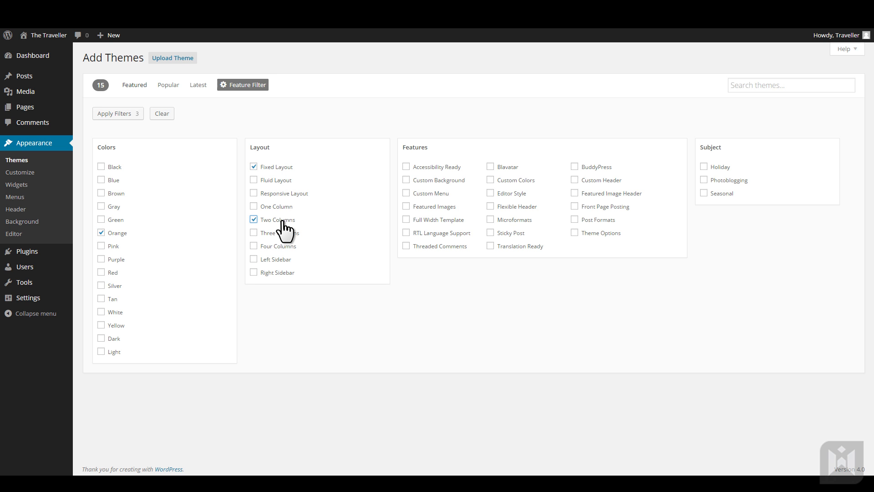
click(406, 179)
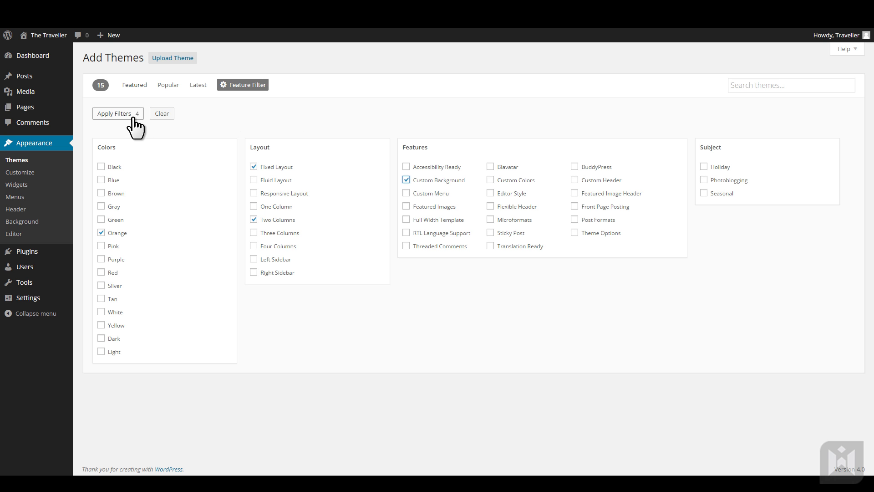
click(117, 113)
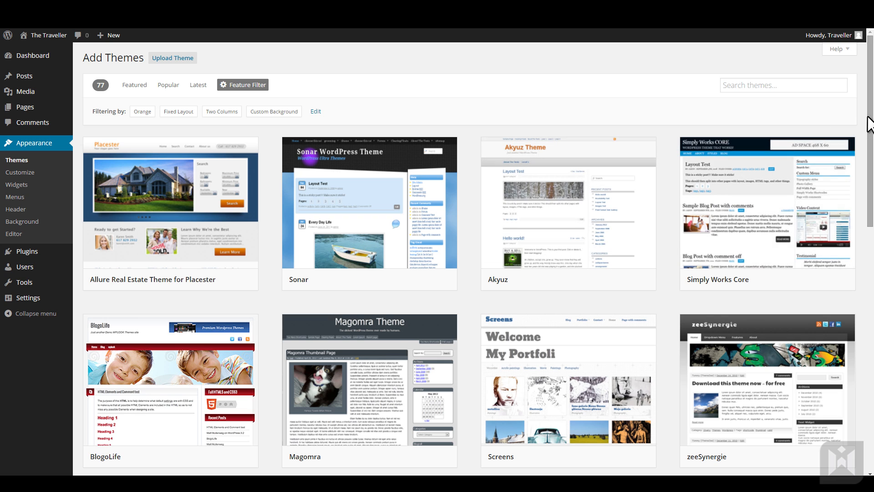
scroll(down, 3)
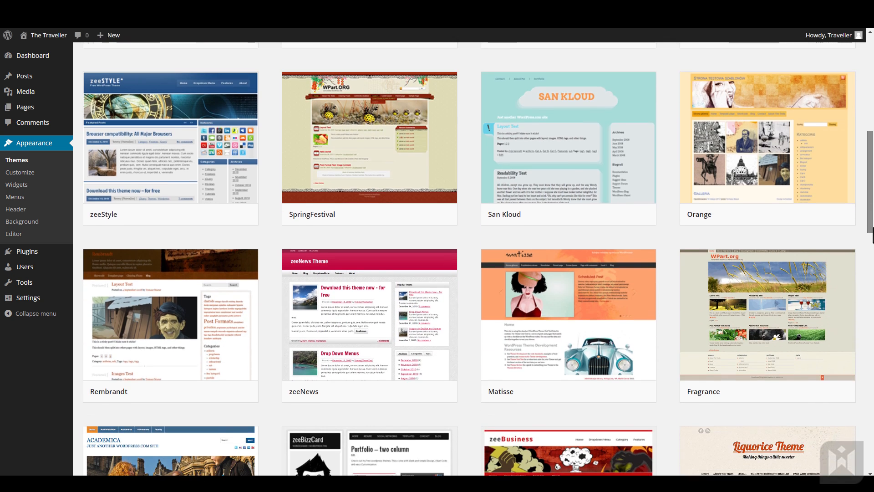
scroll(down, 3)
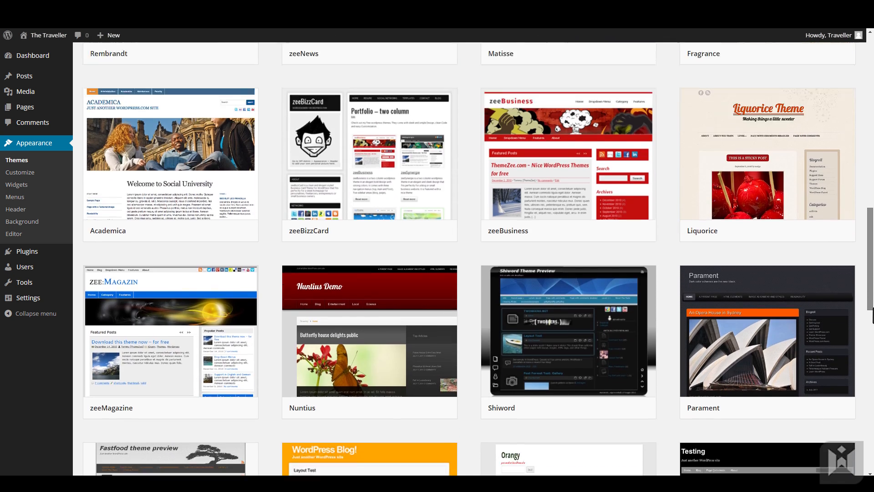
scroll(down, 3)
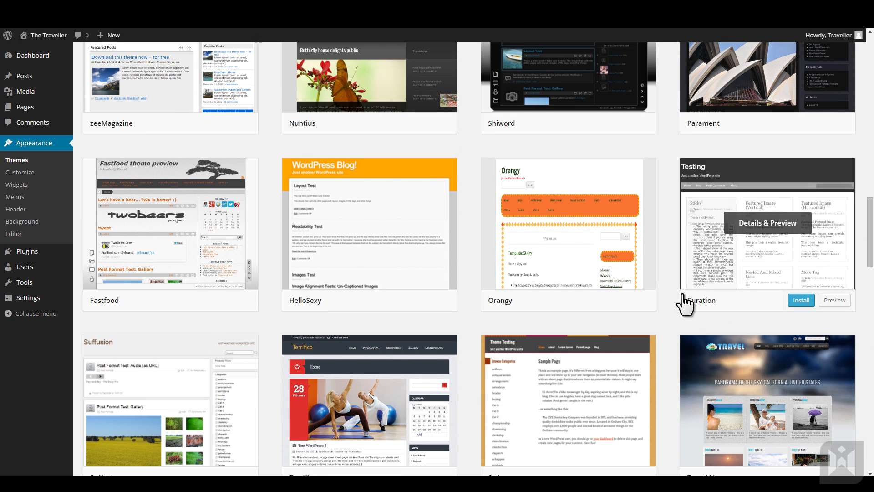
Preview the Fastfood theme, then step forward to the Orangy theme's live preview
click(170, 222)
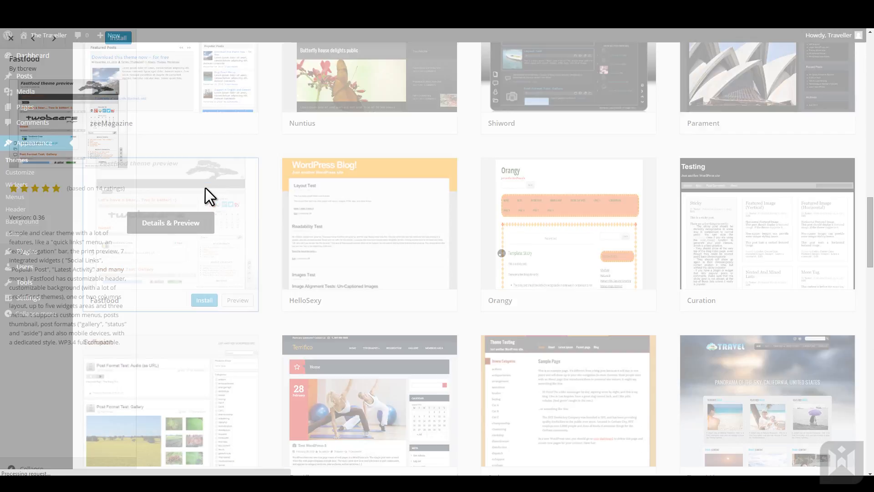
click(170, 223)
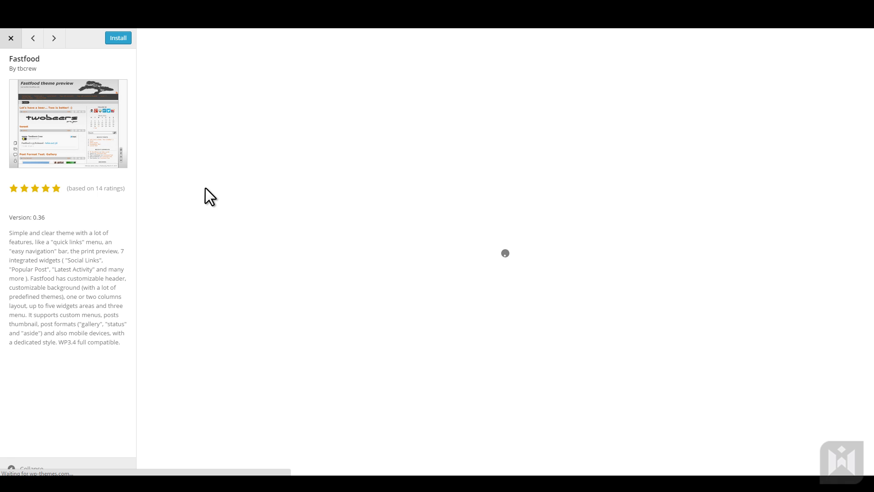
mouse_move(114, 212)
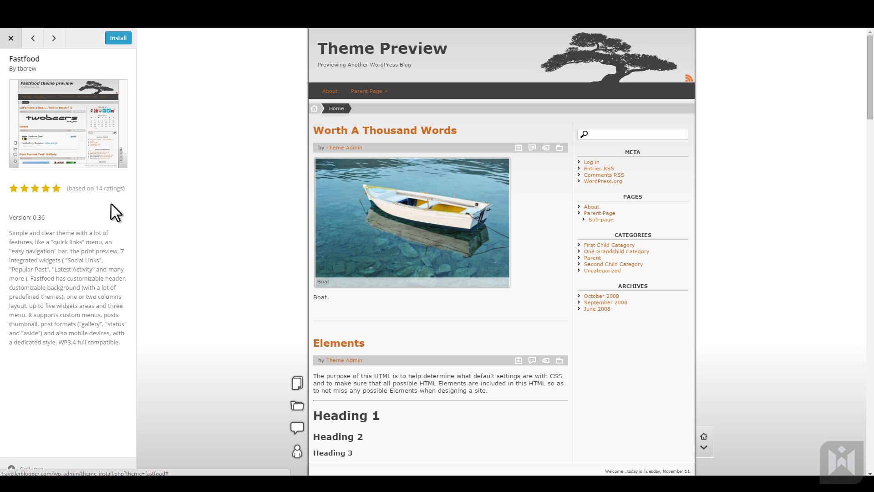
mouse_move(367, 98)
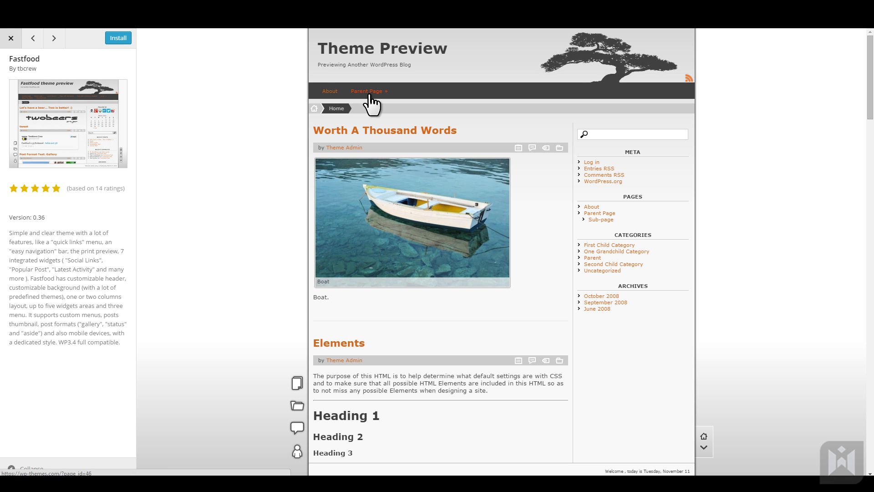
mouse_move(748, 151)
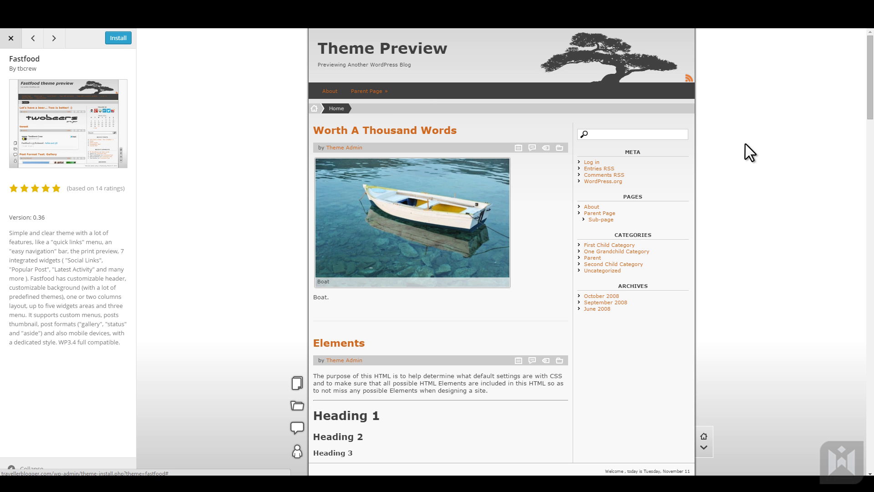
scroll(down, 3)
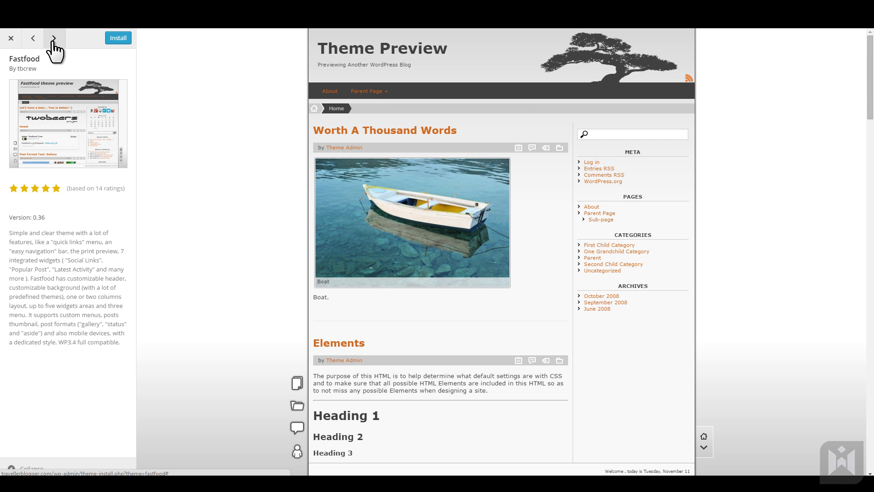
click(53, 38)
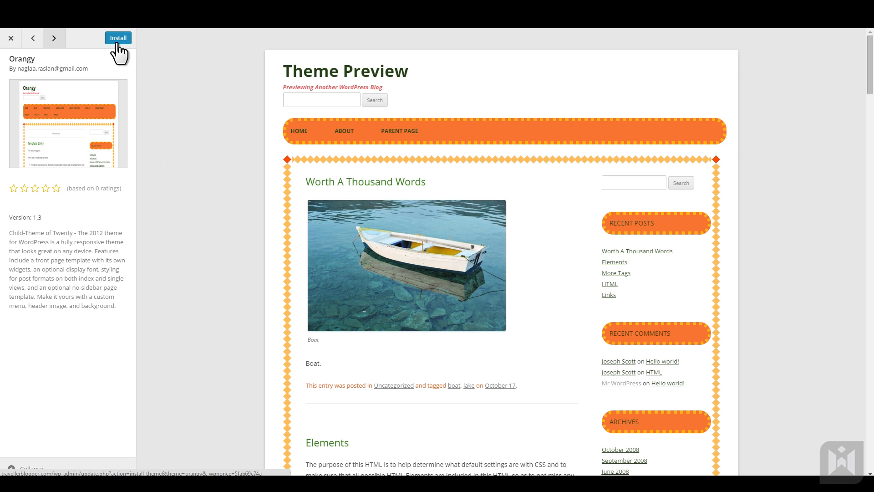
click(118, 38)
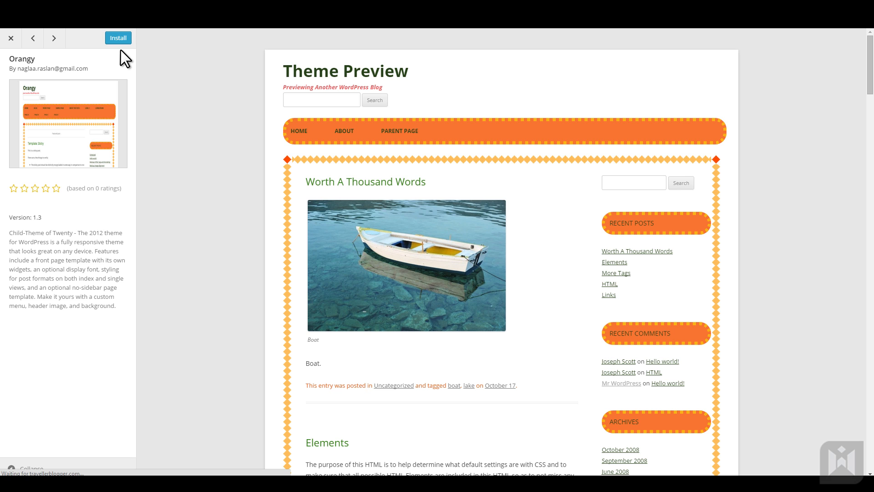
click(118, 38)
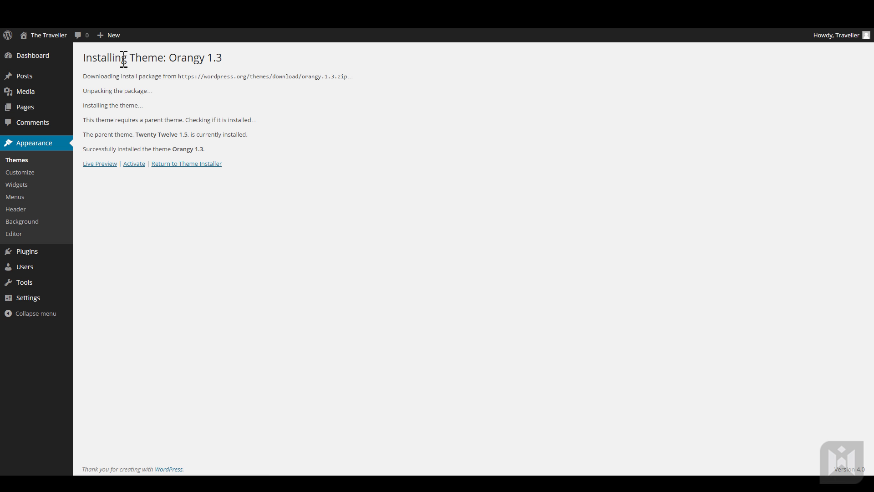
mouse_move(134, 163)
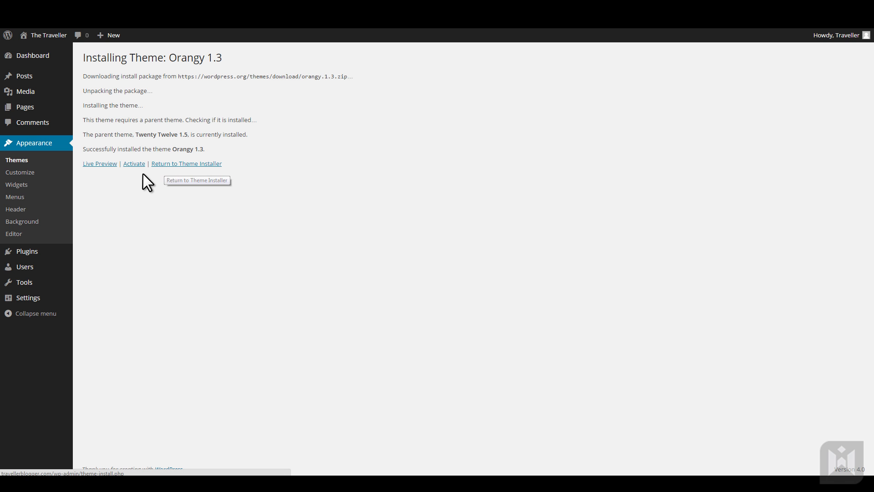
mouse_move(142, 183)
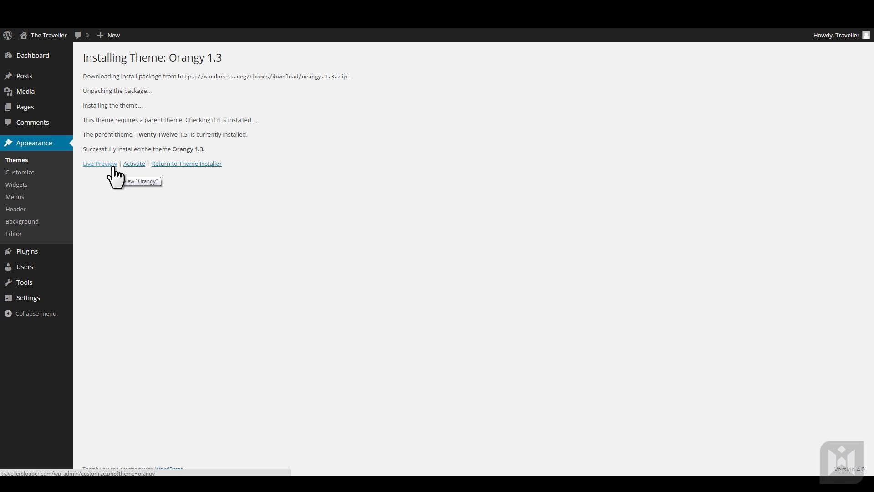
click(99, 164)
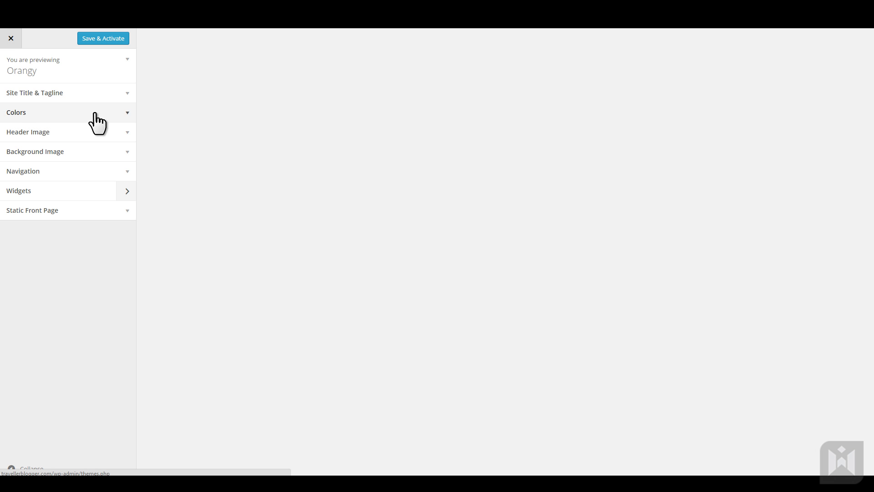
mouse_move(88, 224)
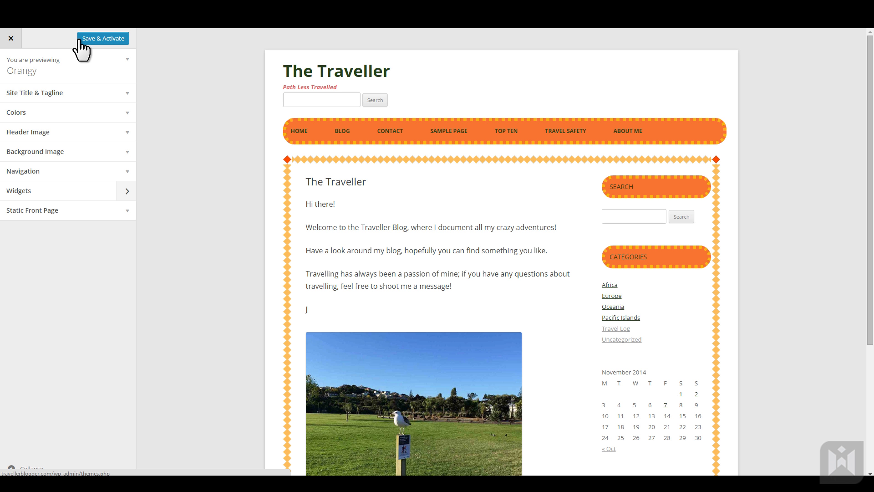
mouse_move(46, 46)
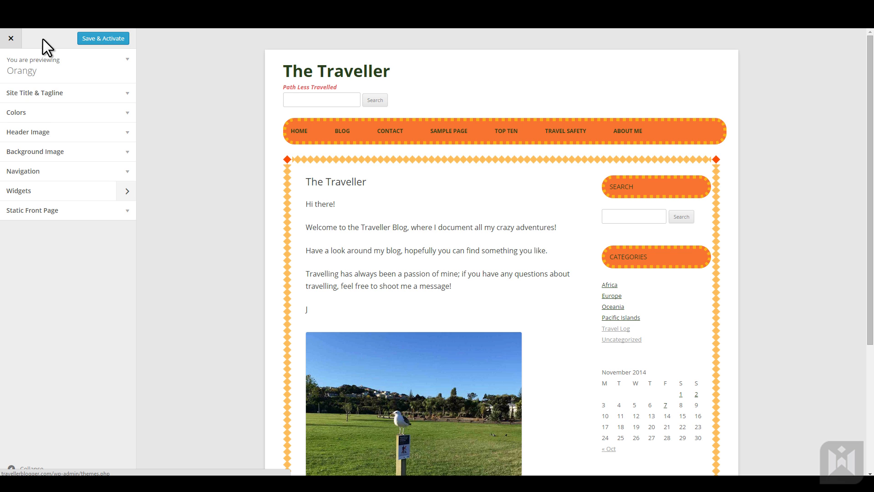
click(11, 38)
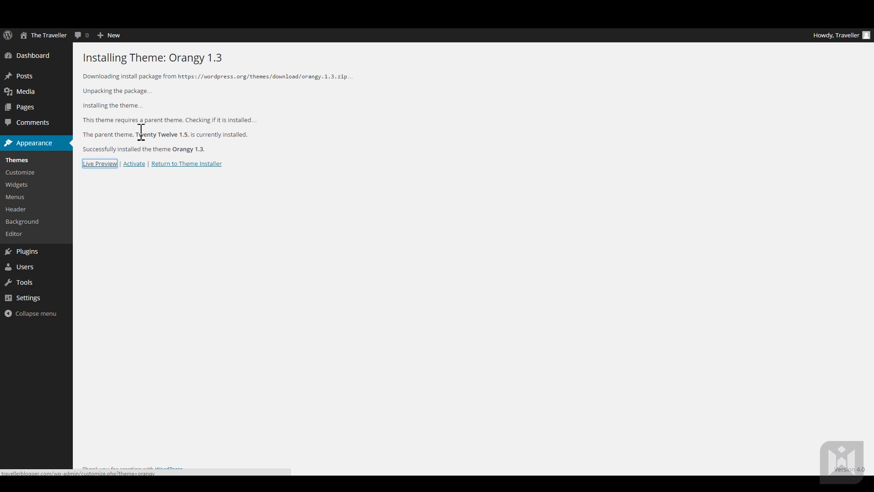
mouse_move(134, 164)
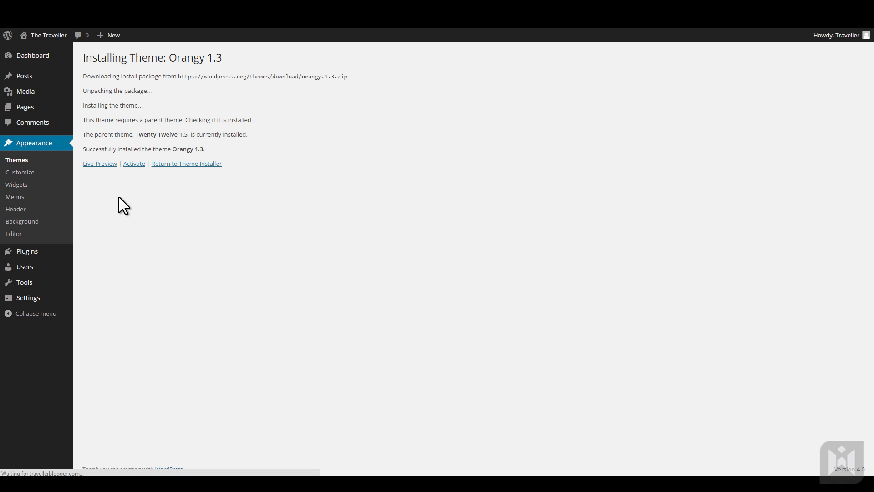
Activate Orangy, then return to Themes and reactivate Twenty Fourteen
click(134, 163)
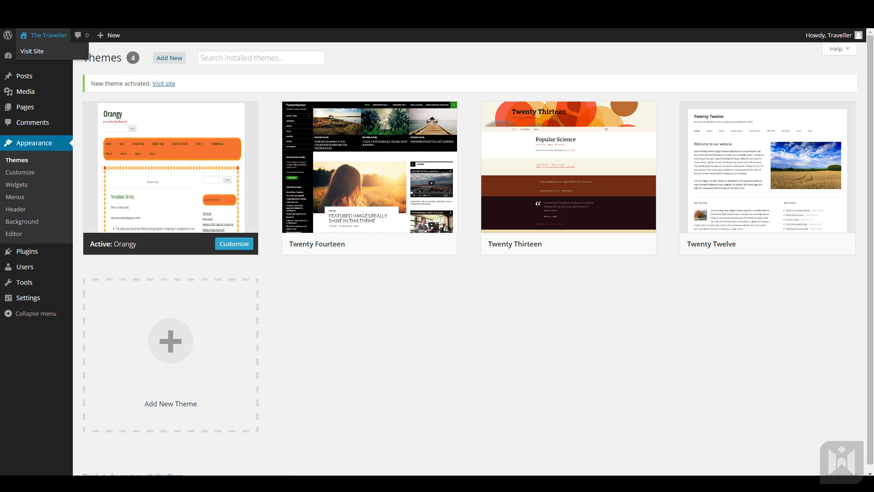
click(32, 51)
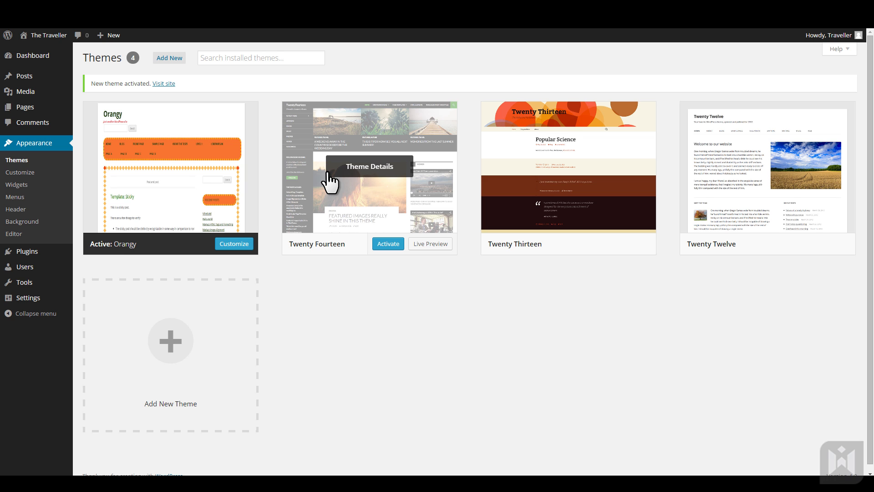
mouse_move(391, 255)
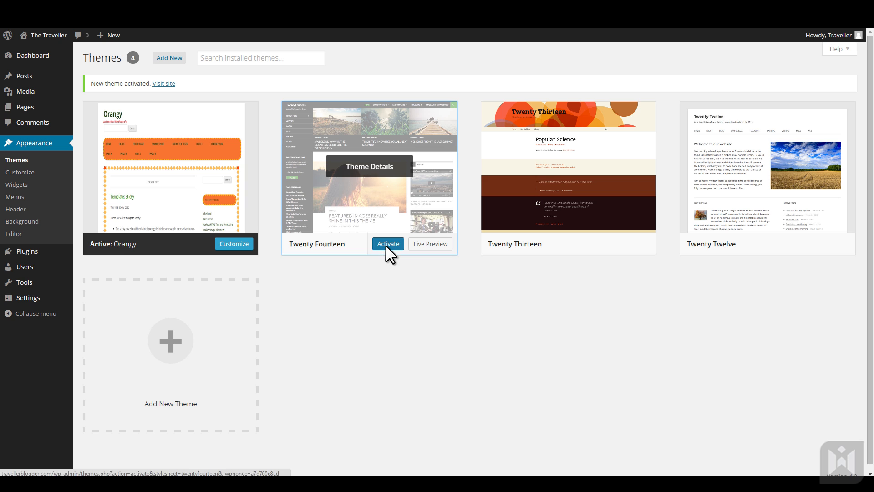
click(388, 244)
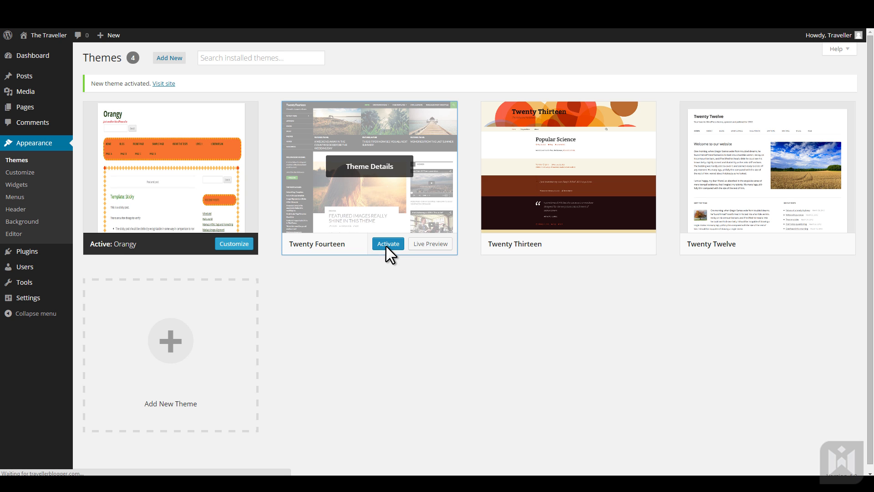
click(388, 244)
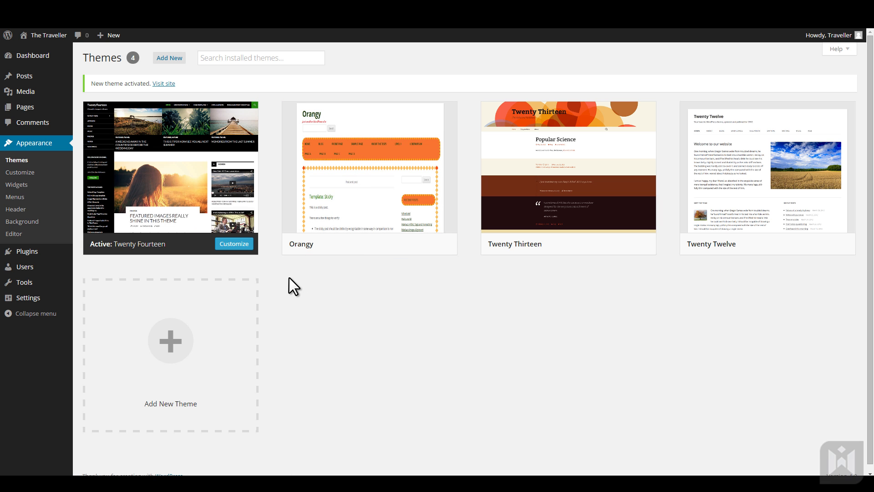
mouse_move(286, 283)
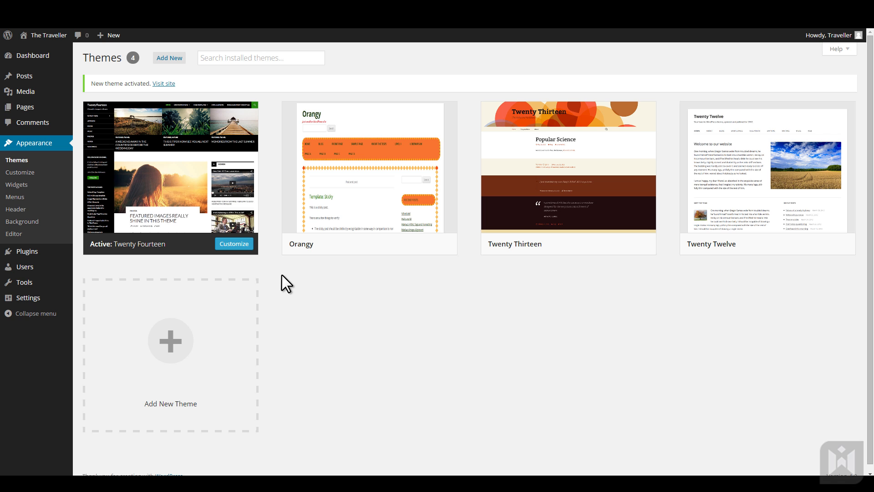
mouse_move(269, 86)
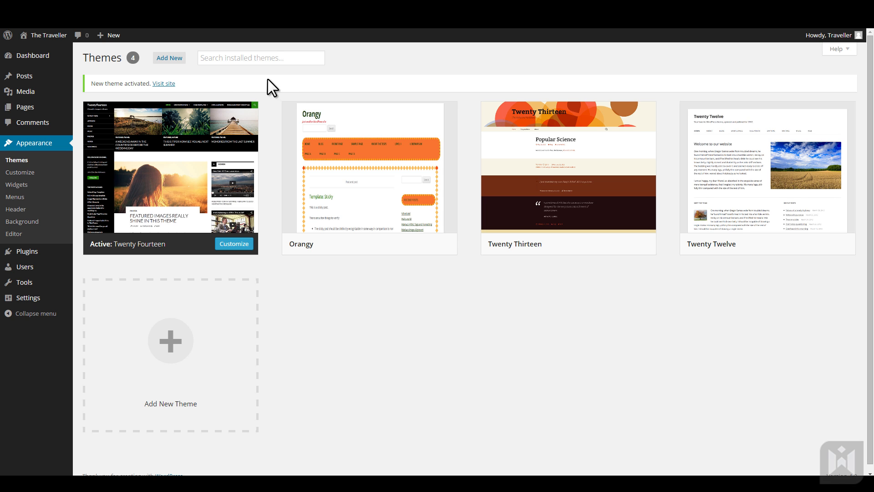
mouse_move(230, 82)
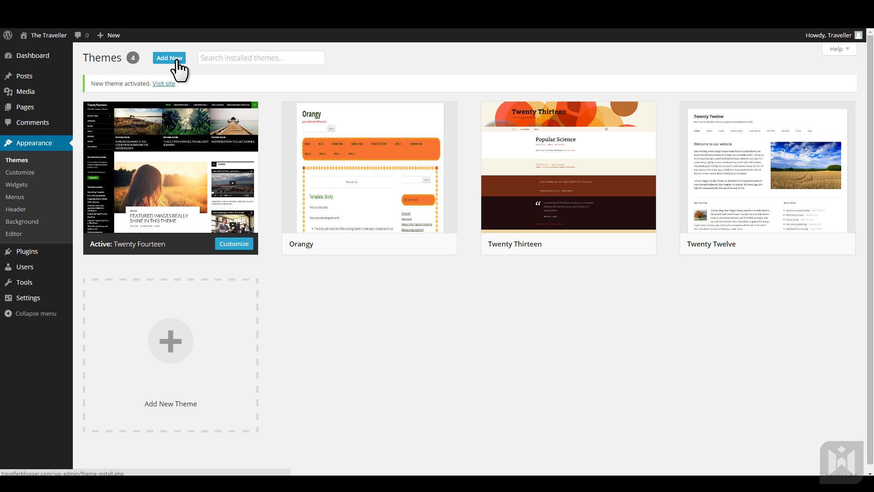
Open Add New themes and switch to the Upload Theme .zip form
click(169, 58)
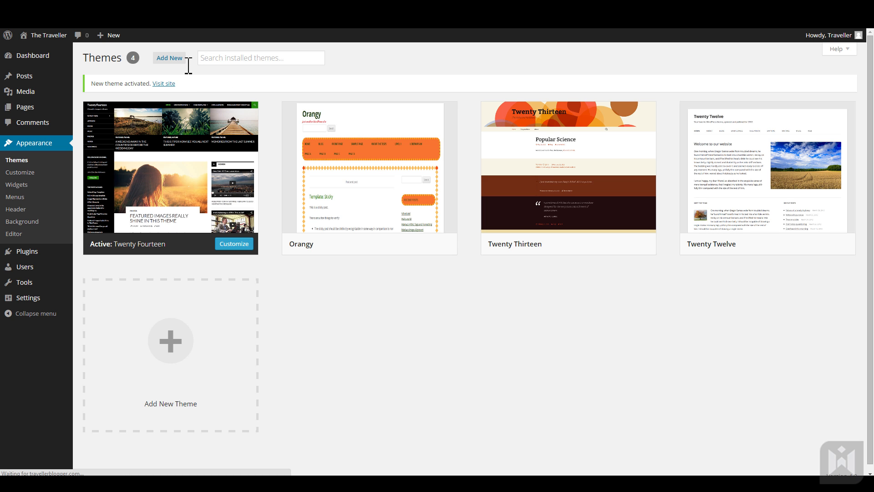
click(169, 58)
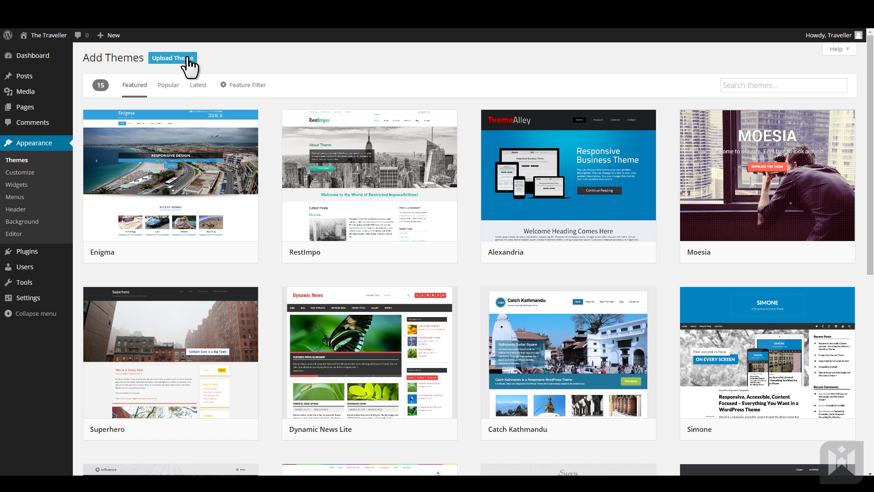
click(173, 58)
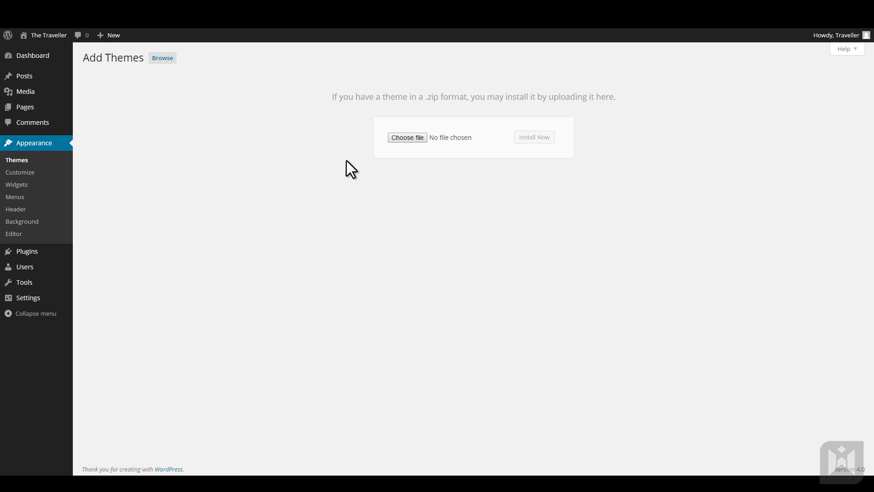
mouse_move(46, 166)
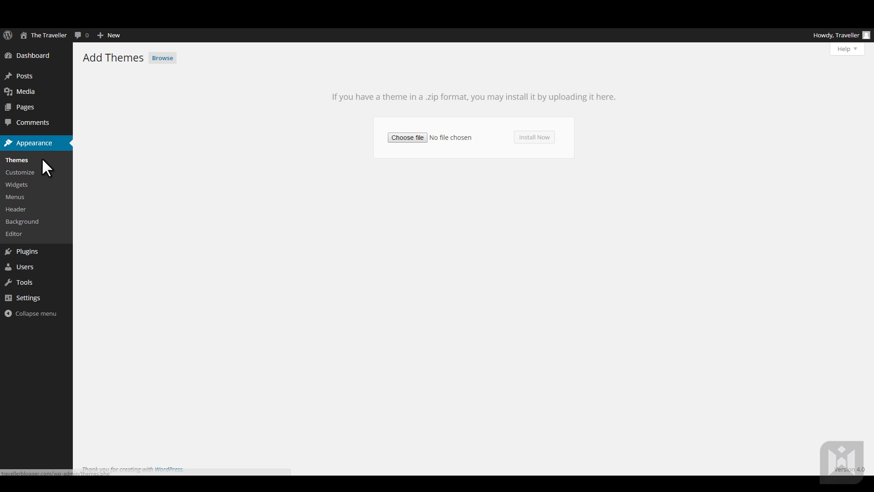
Return to installed themes and delete Orangy from its details, confirming with OK
click(17, 160)
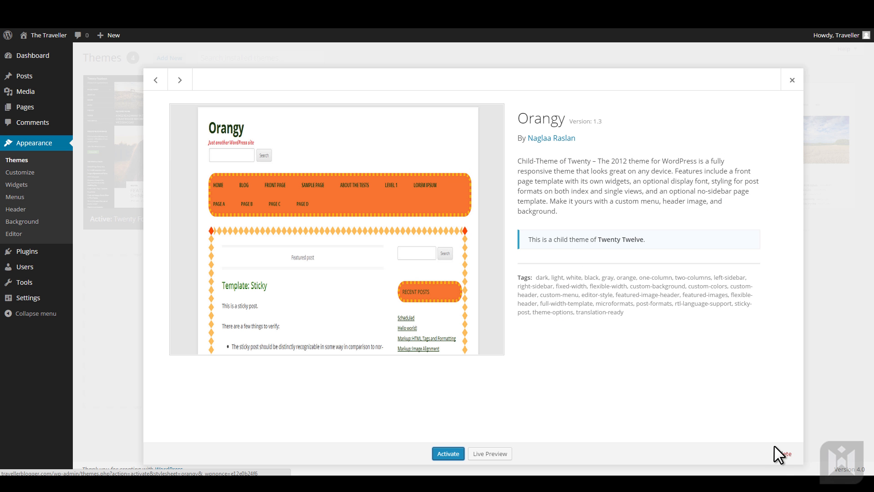
click(787, 453)
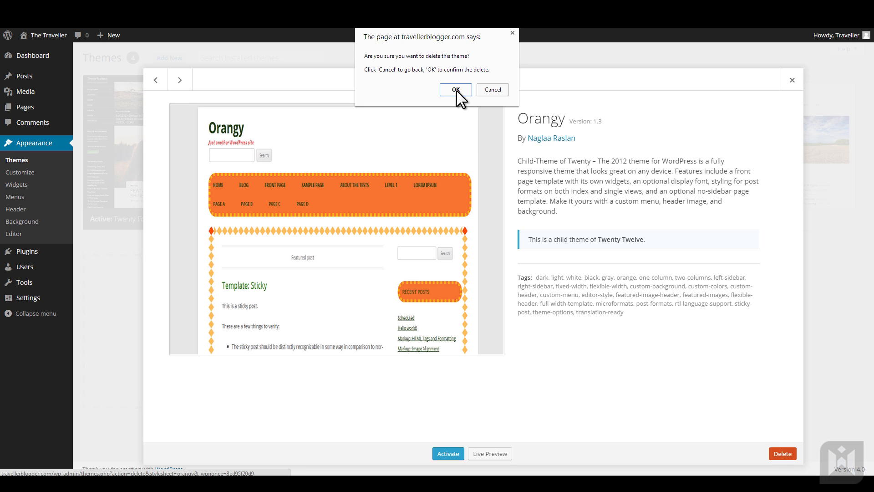
click(455, 89)
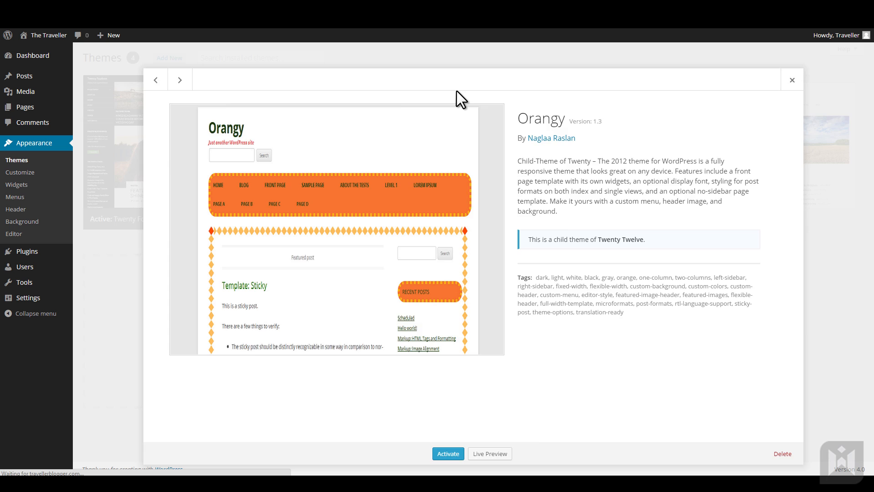
click(782, 453)
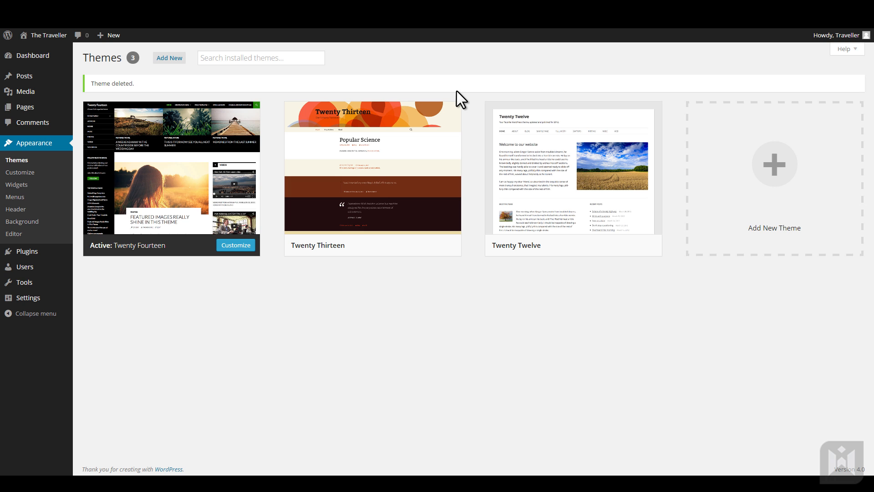
mouse_move(291, 96)
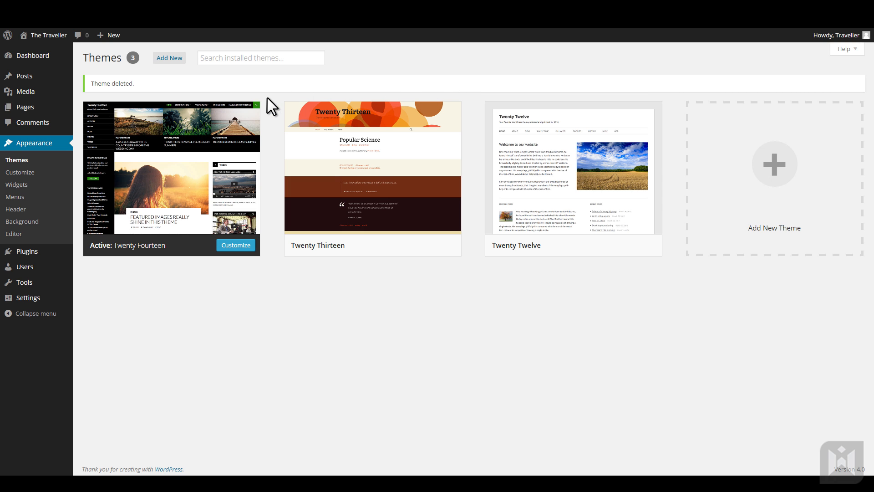
click(171, 172)
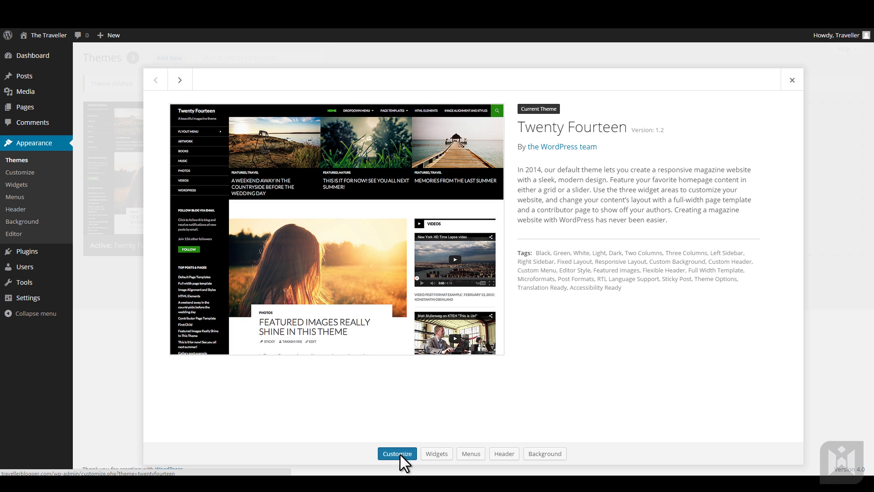
click(397, 453)
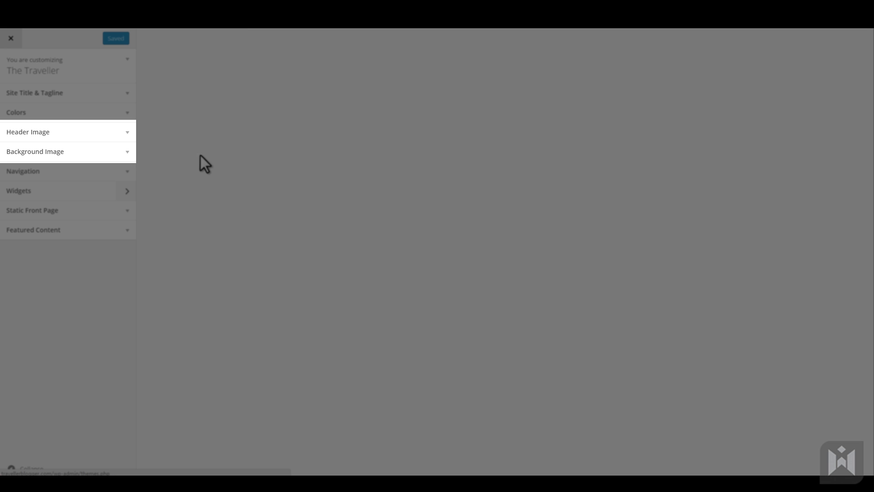
click(11, 38)
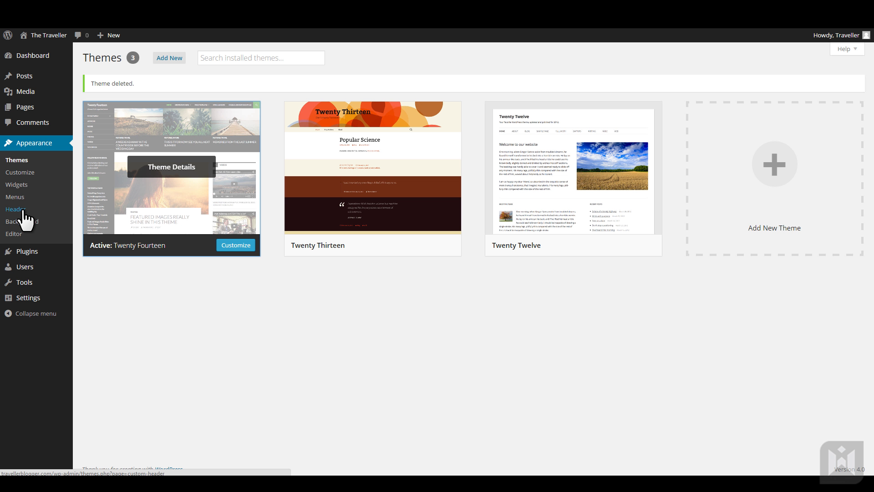
mouse_move(22, 222)
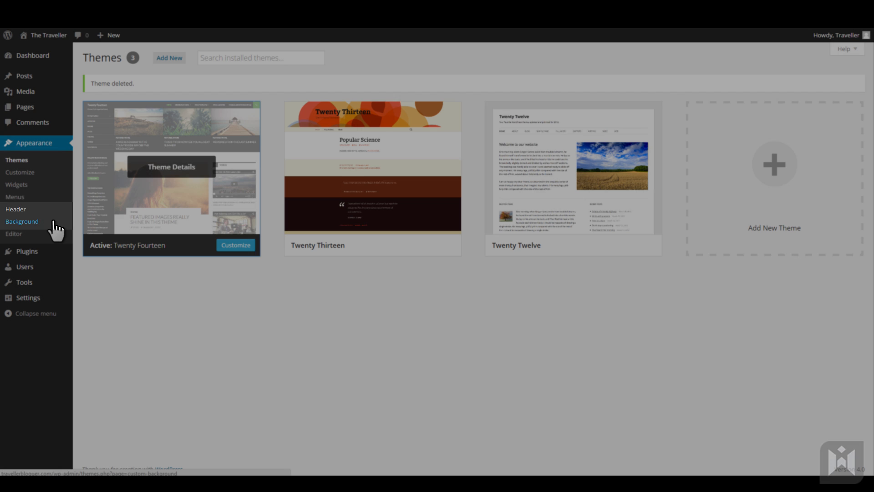